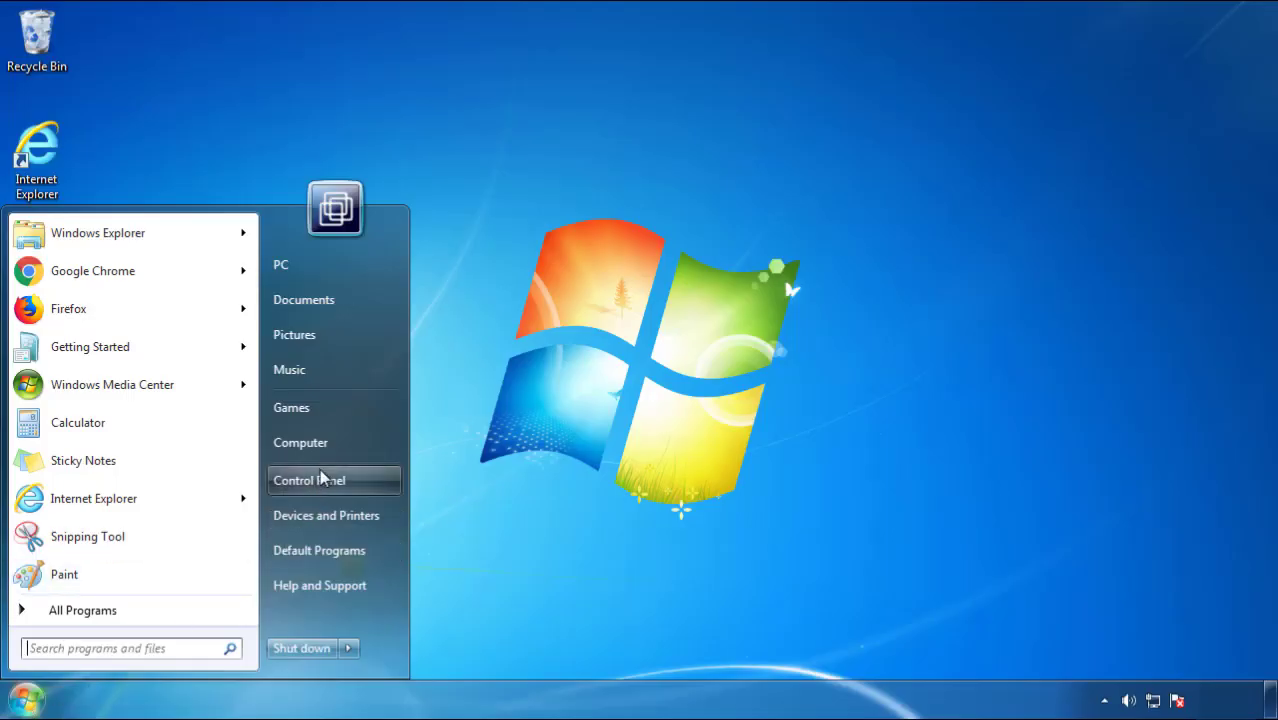
- Show the installed programs list in Control Panel sorted by install date, newest first
left_click(308, 480)
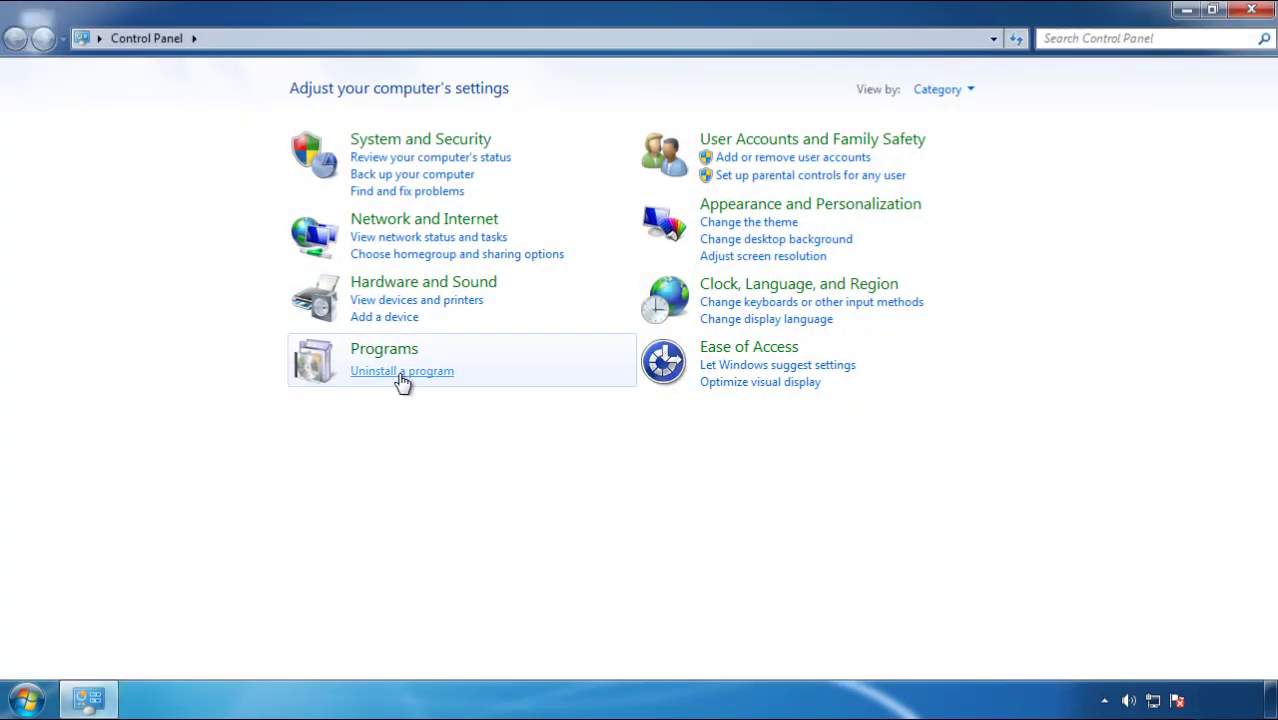
left_click(400, 370)
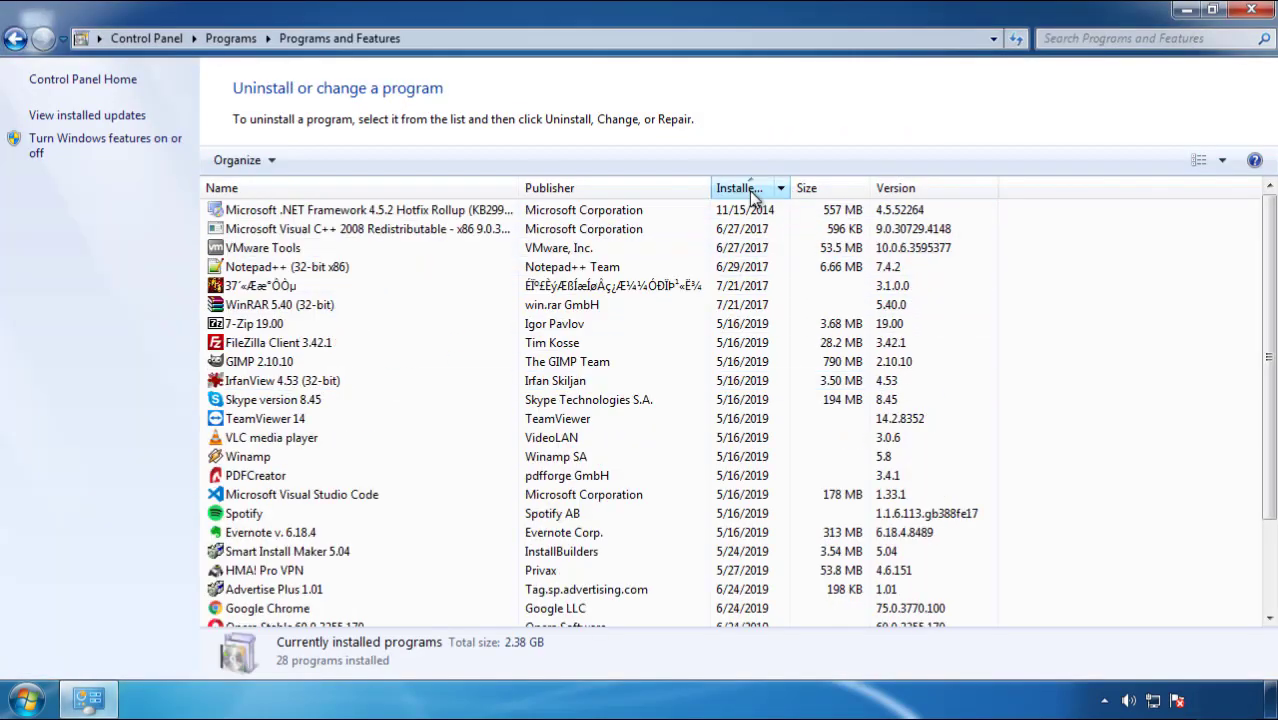
left_click(748, 188)
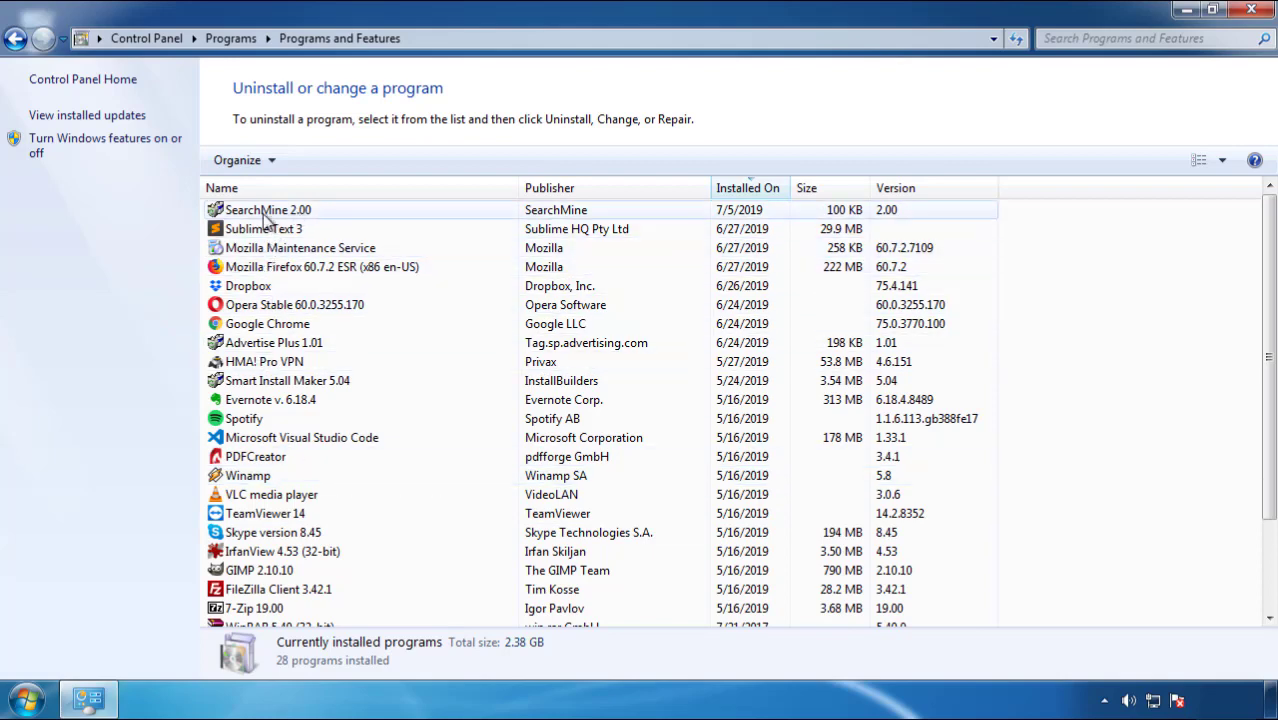
- Uninstall SearchMine 2.00 through its wizard and close the Programs and Features window
left_click(318, 160)
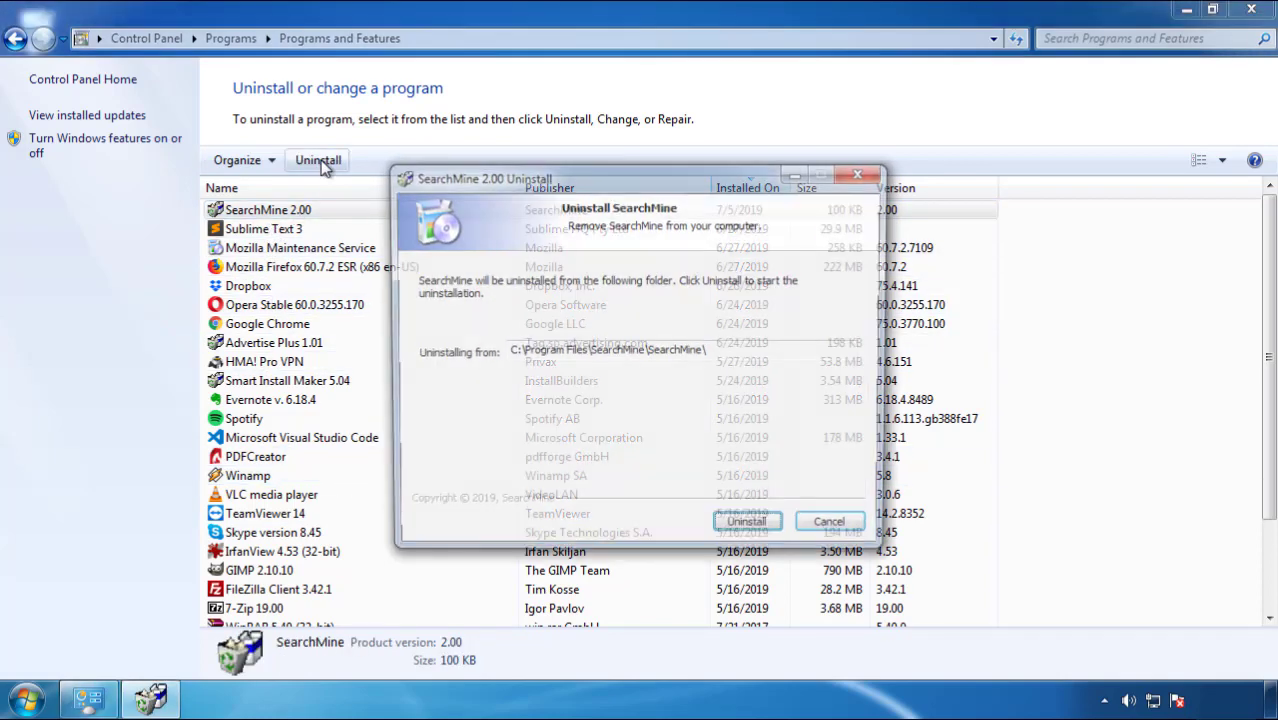
left_click(746, 520)
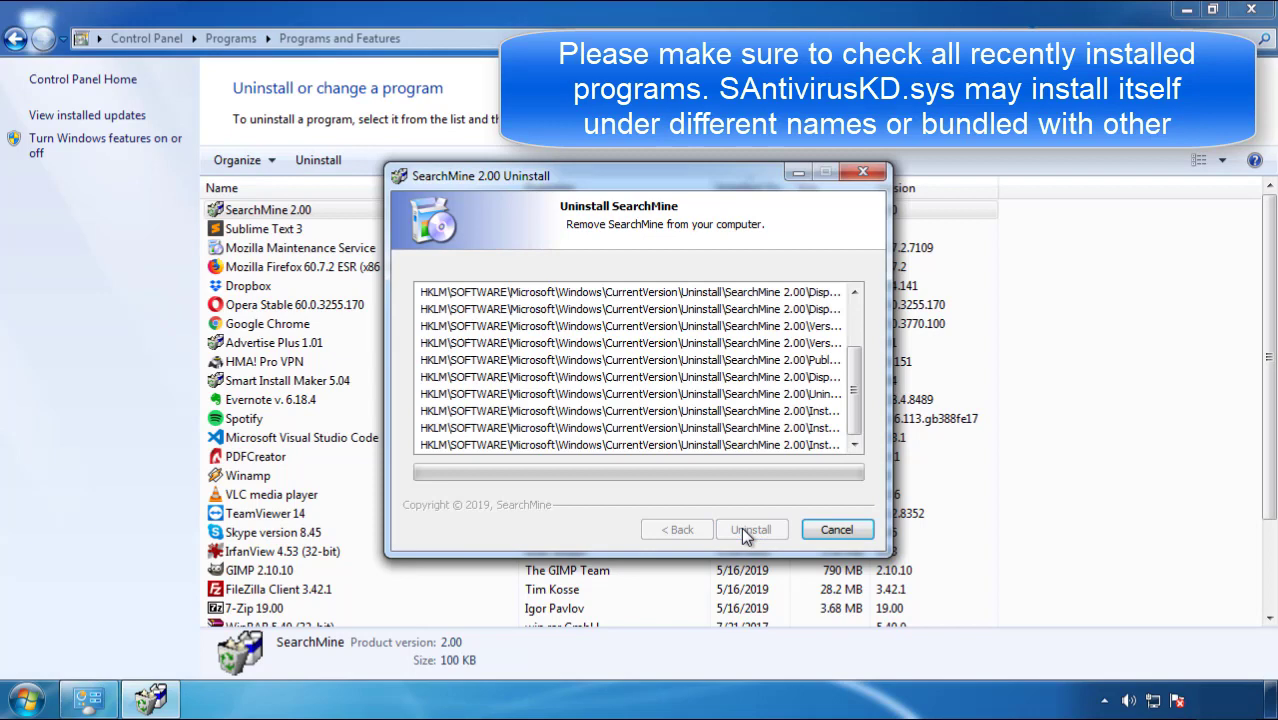
left_click(752, 528)
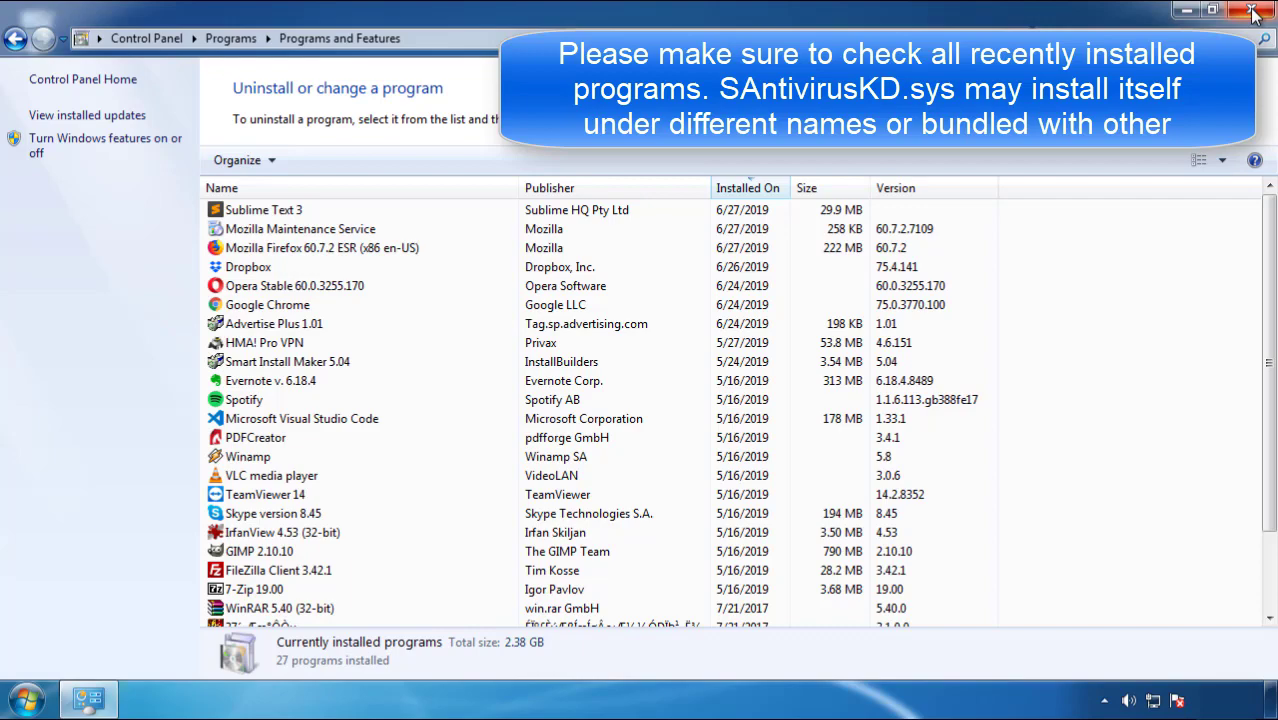
left_click(1254, 12)
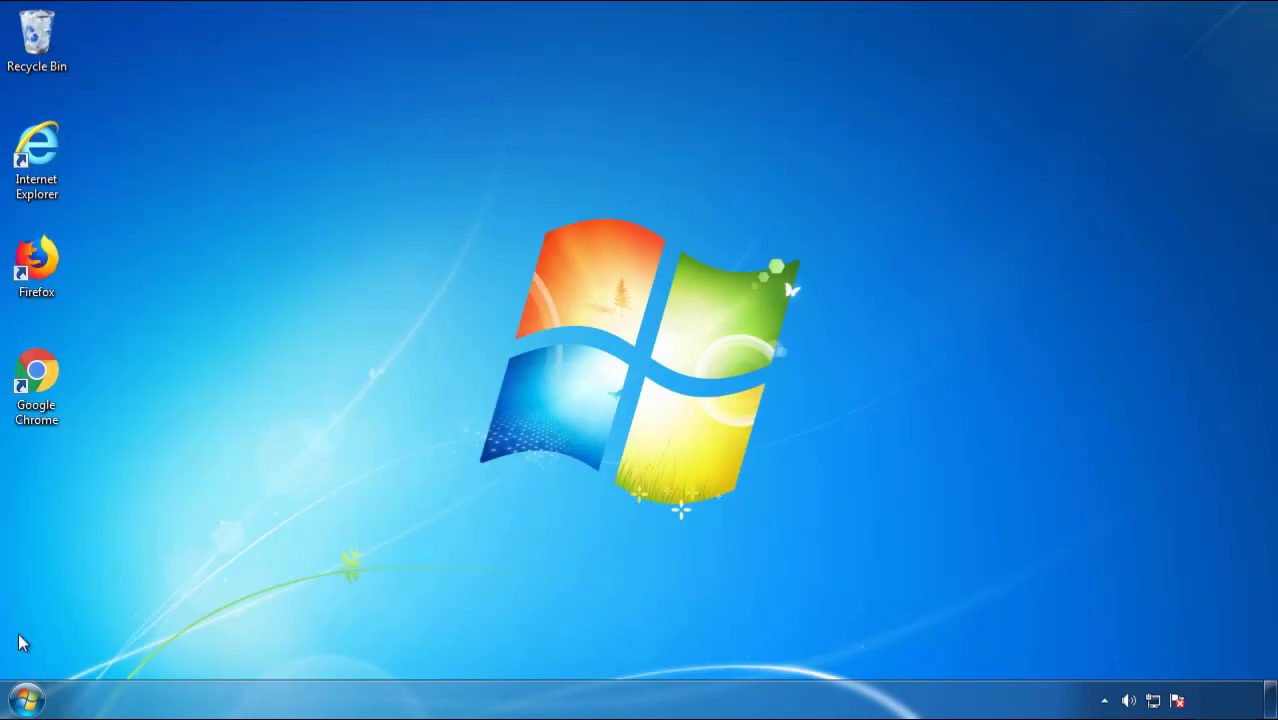
- Restart the PC and boot Windows 7 into Safe Mode
left_click(348, 648)
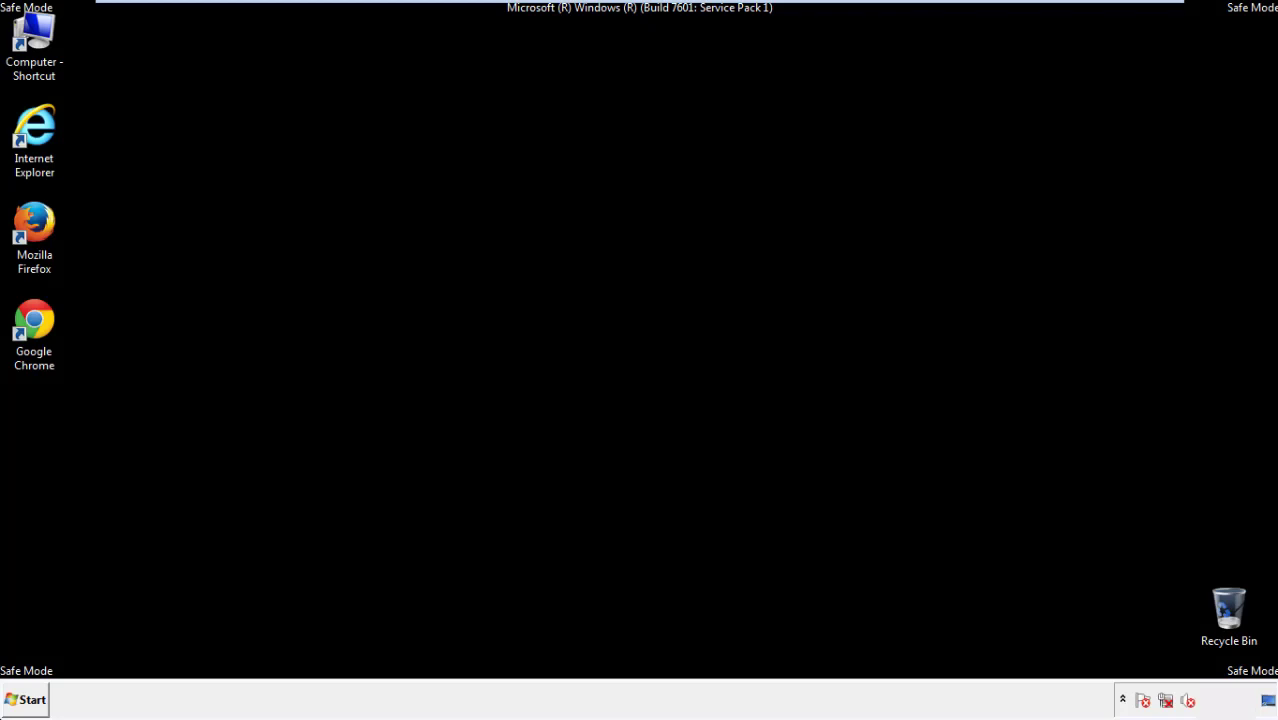
- Launch Firefox, decline making it the default browser, and toggle the menu bar
double_click(34, 230)
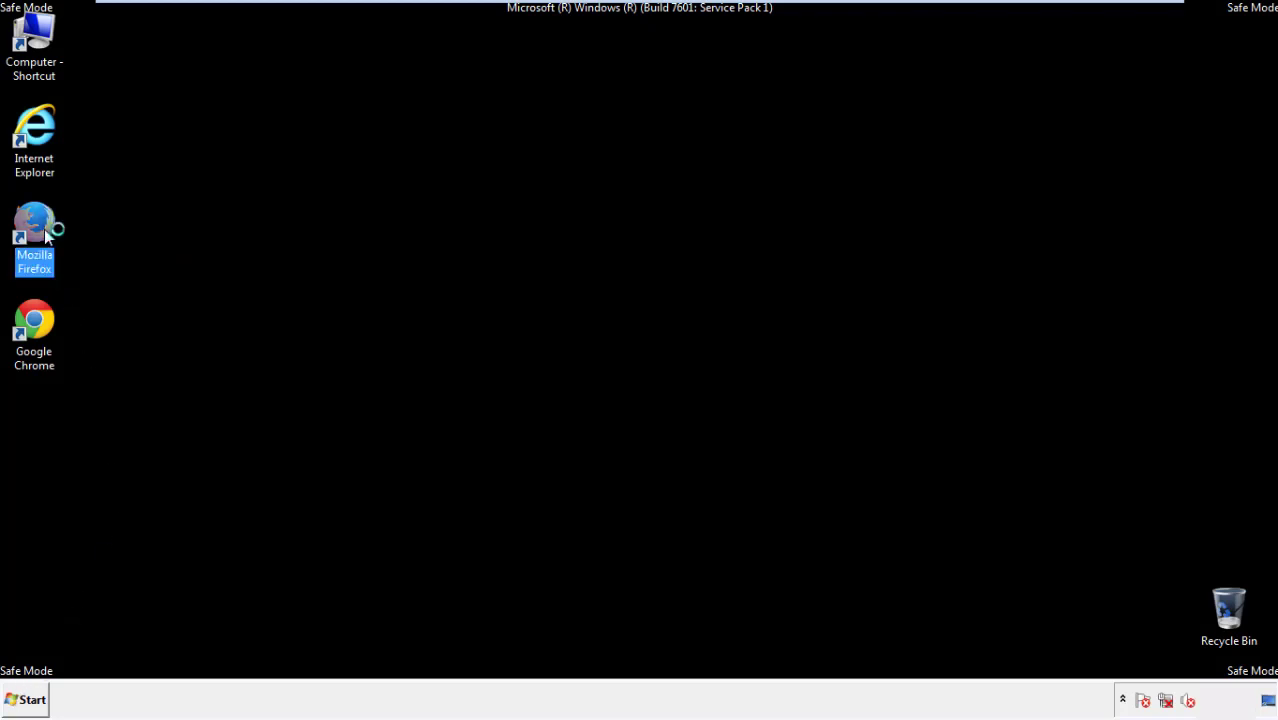
double_click(34, 230)
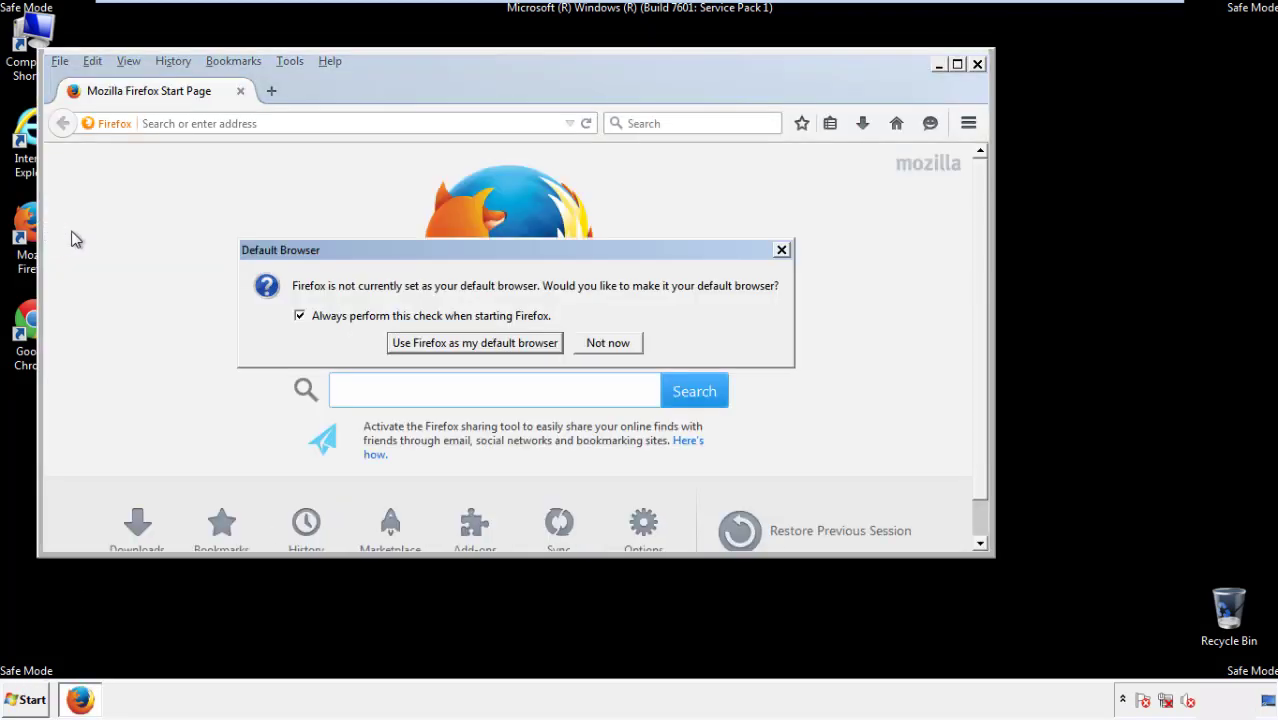
left_click(608, 342)
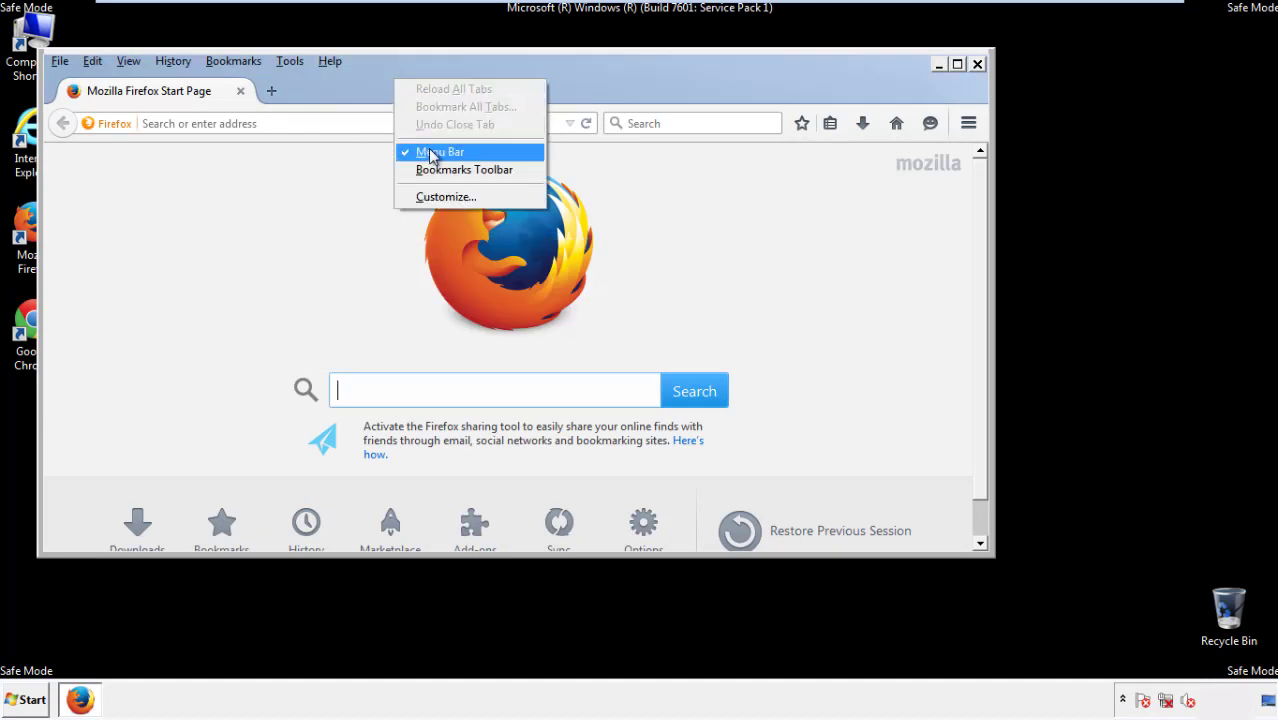
left_click(440, 152)
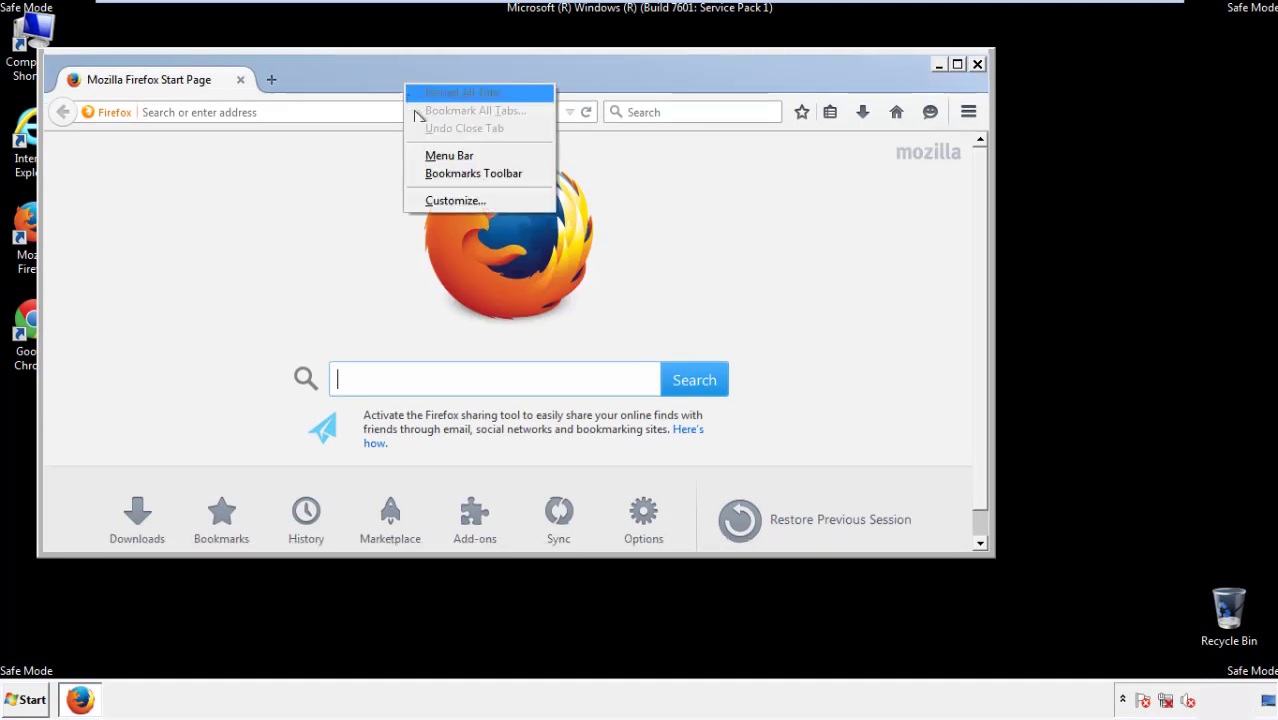
left_click(448, 156)
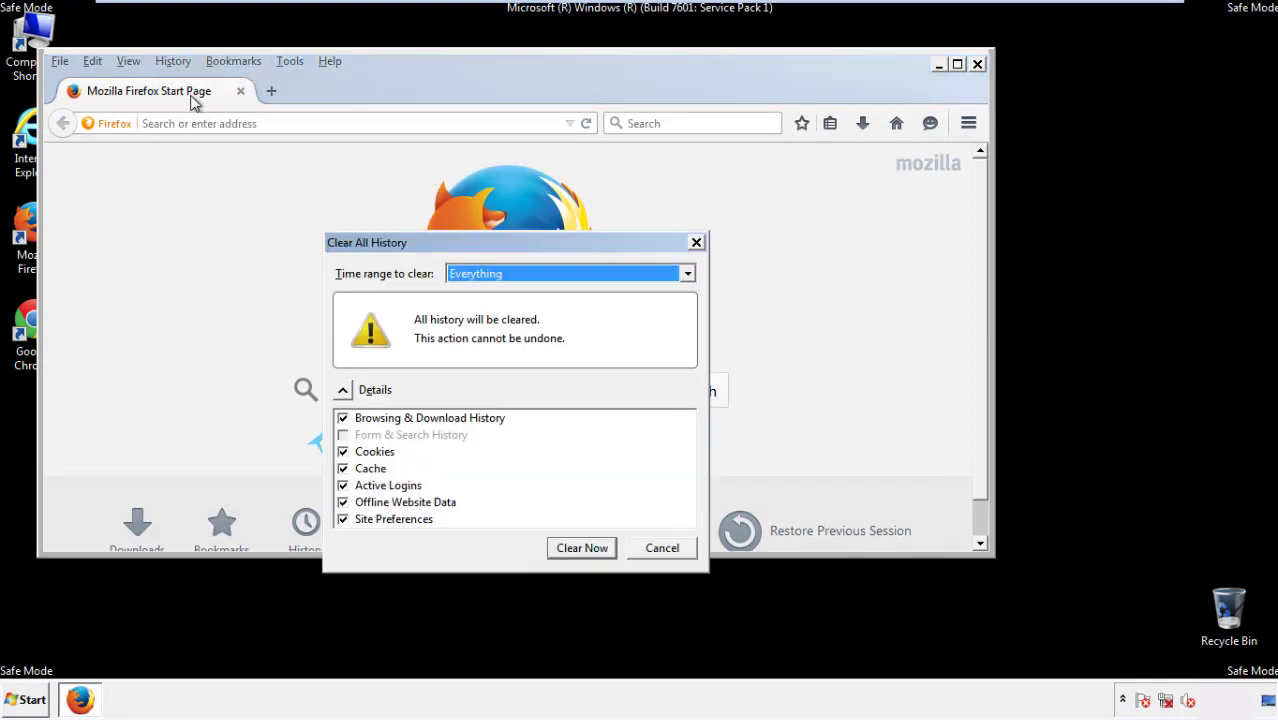
- Clear Firefox history for Everything, including cookies and site preferences
left_click(570, 272)
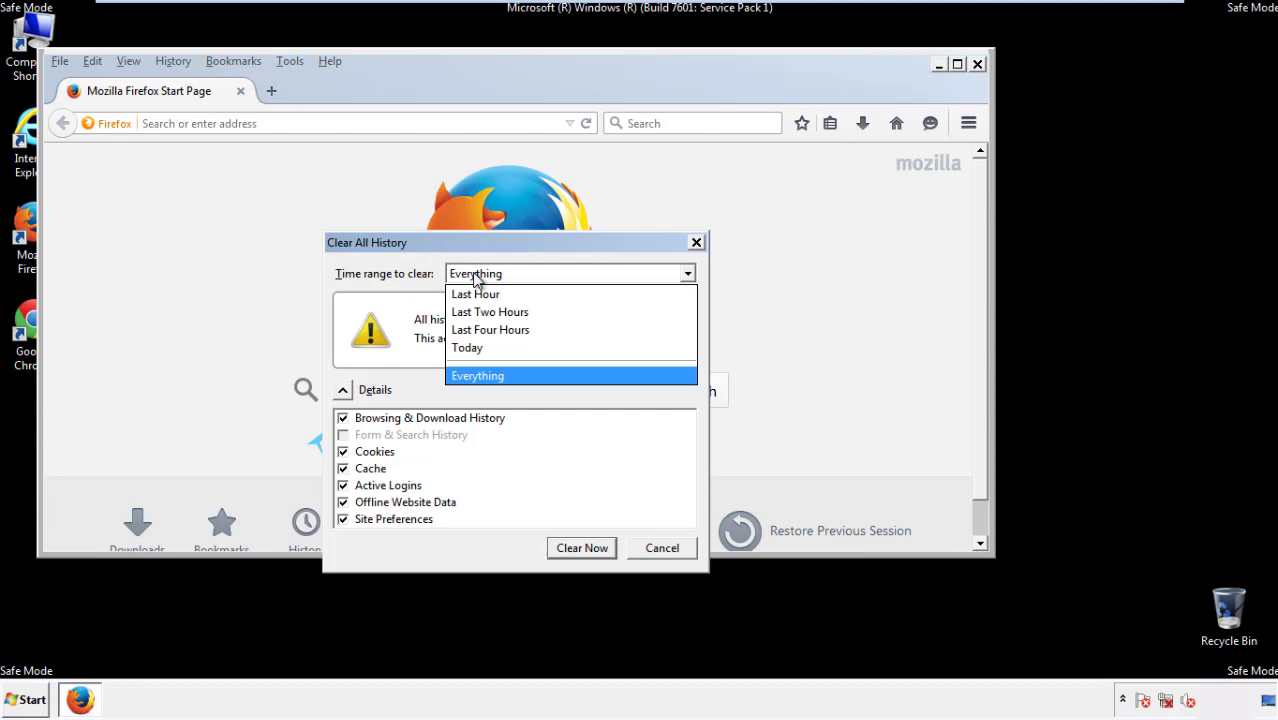
left_click(476, 376)
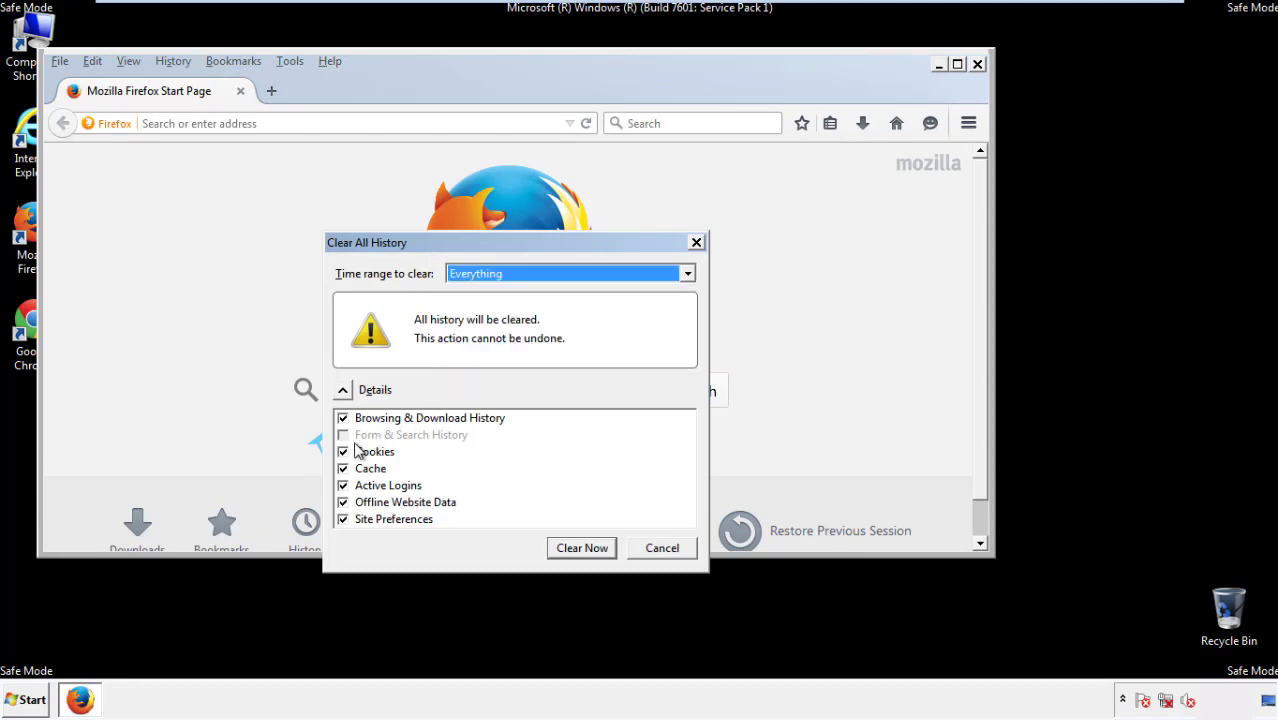
left_click(344, 520)
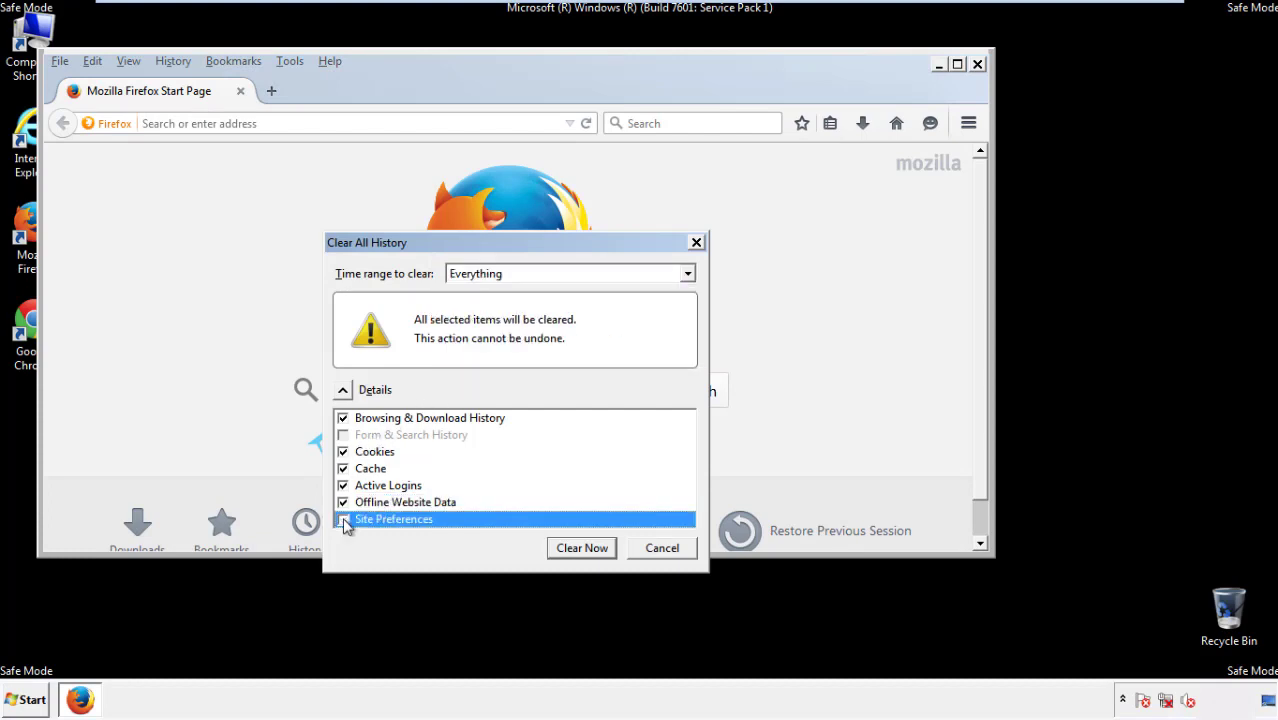
left_click(344, 520)
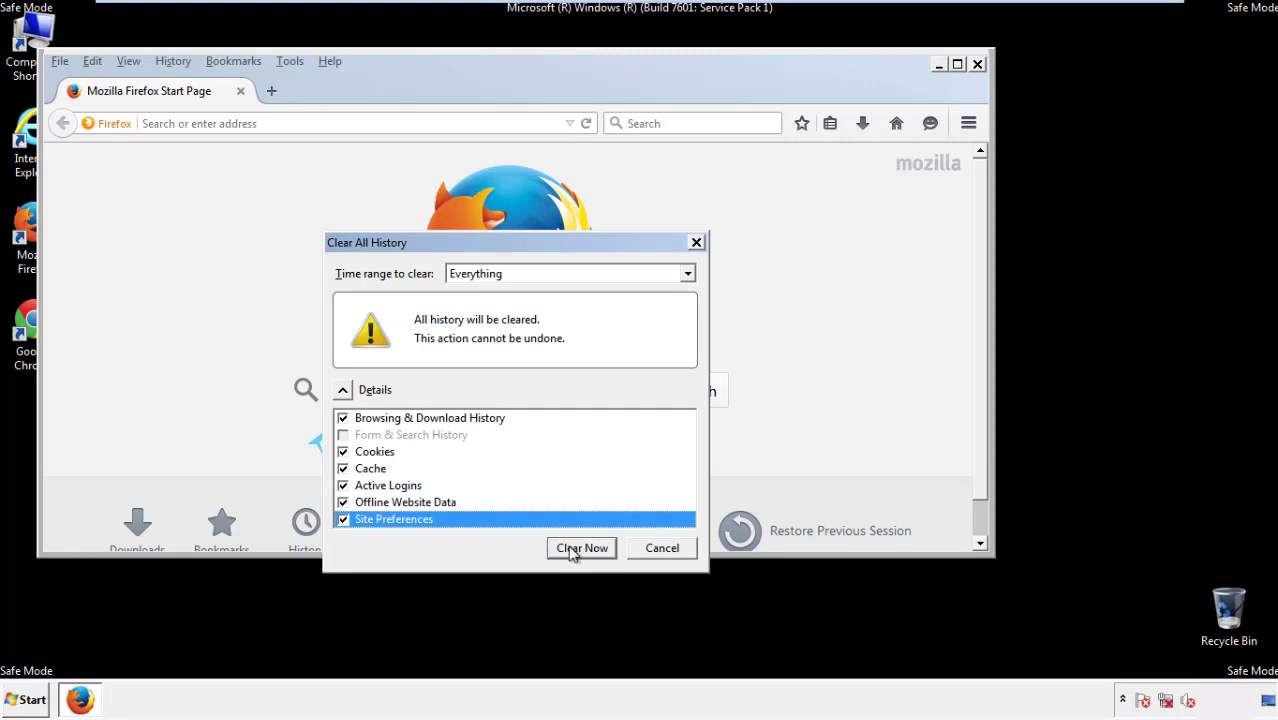
left_click(580, 548)
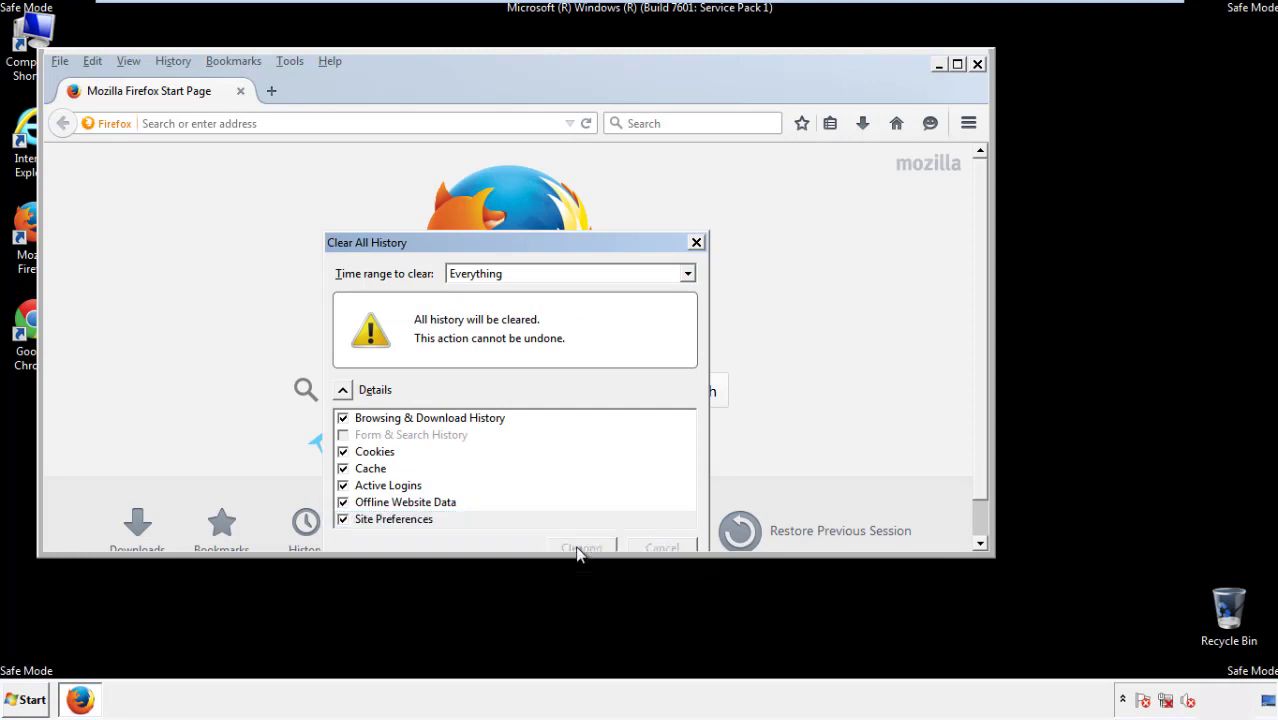
left_click(580, 548)
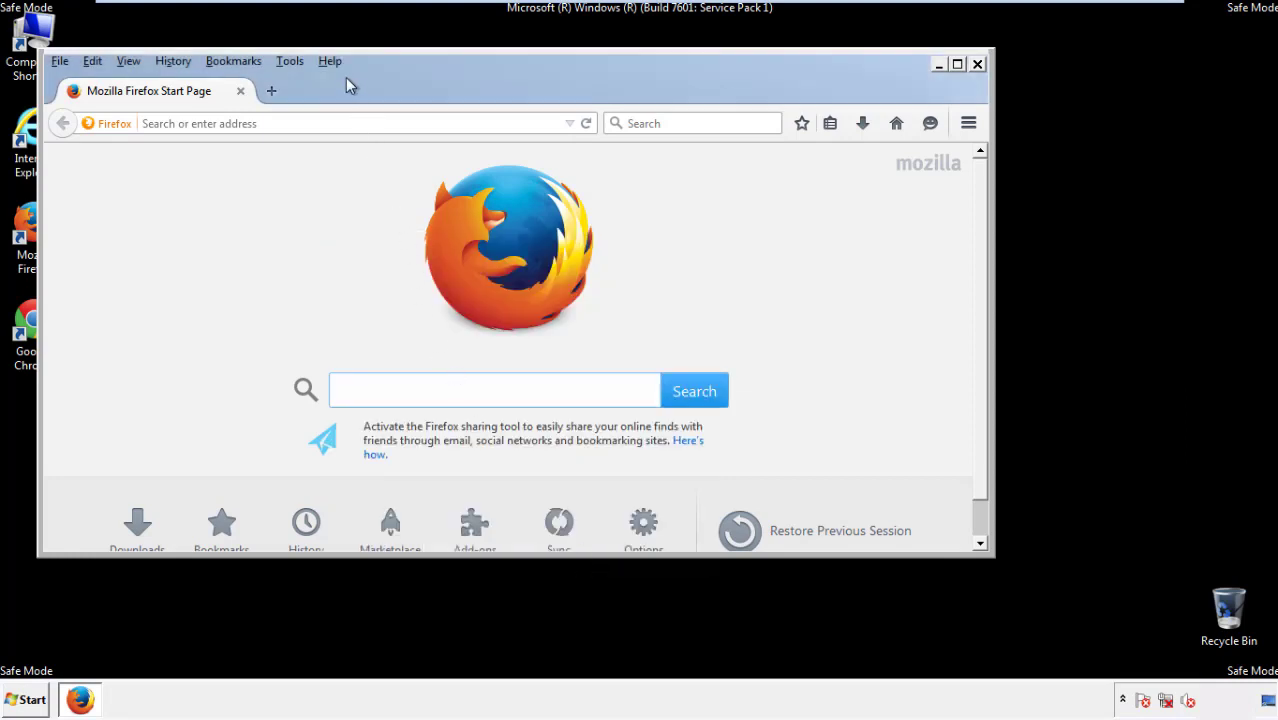
- Refresh Firefox to its defaults via Troubleshooting Information and finish the reset
left_click(328, 60)
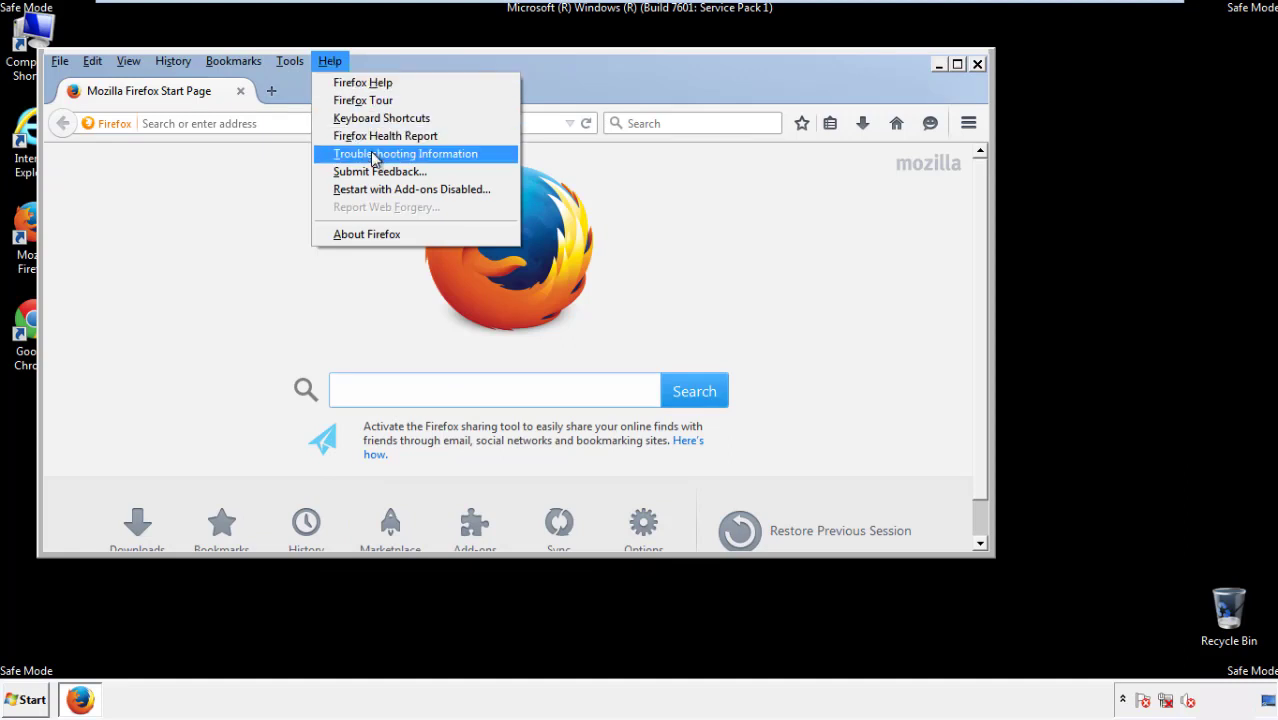
left_click(404, 152)
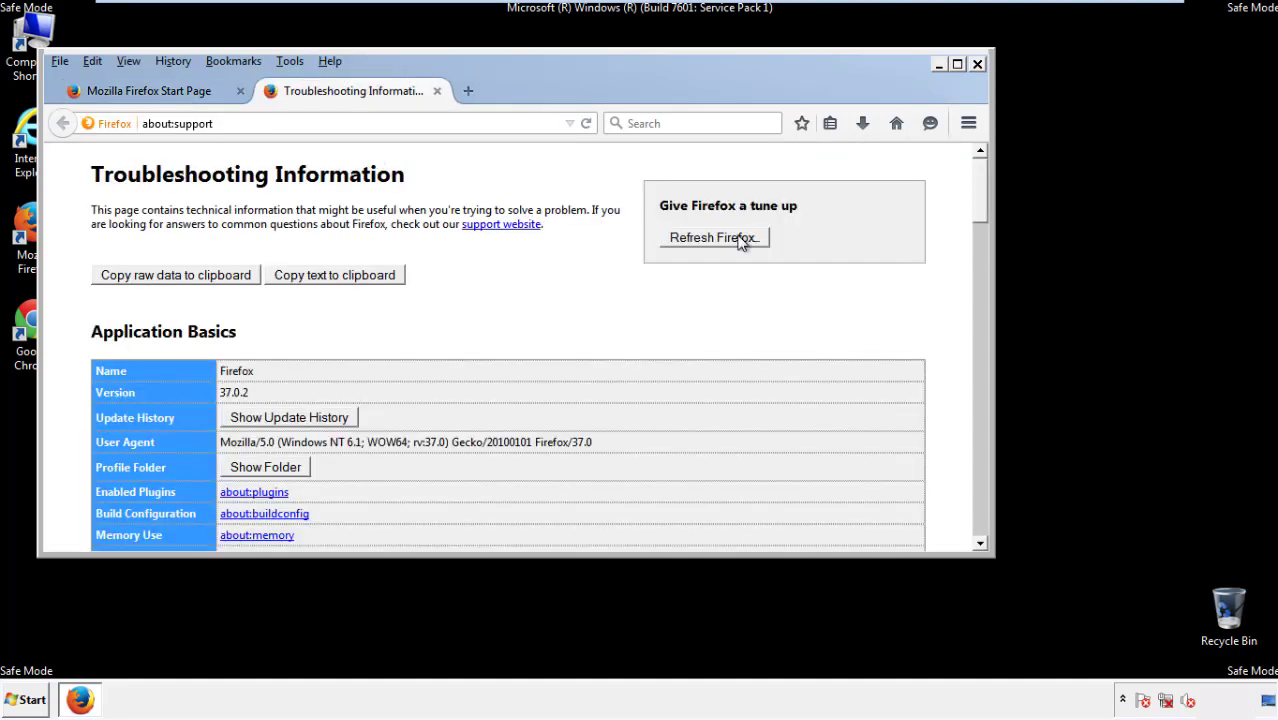
left_click(712, 236)
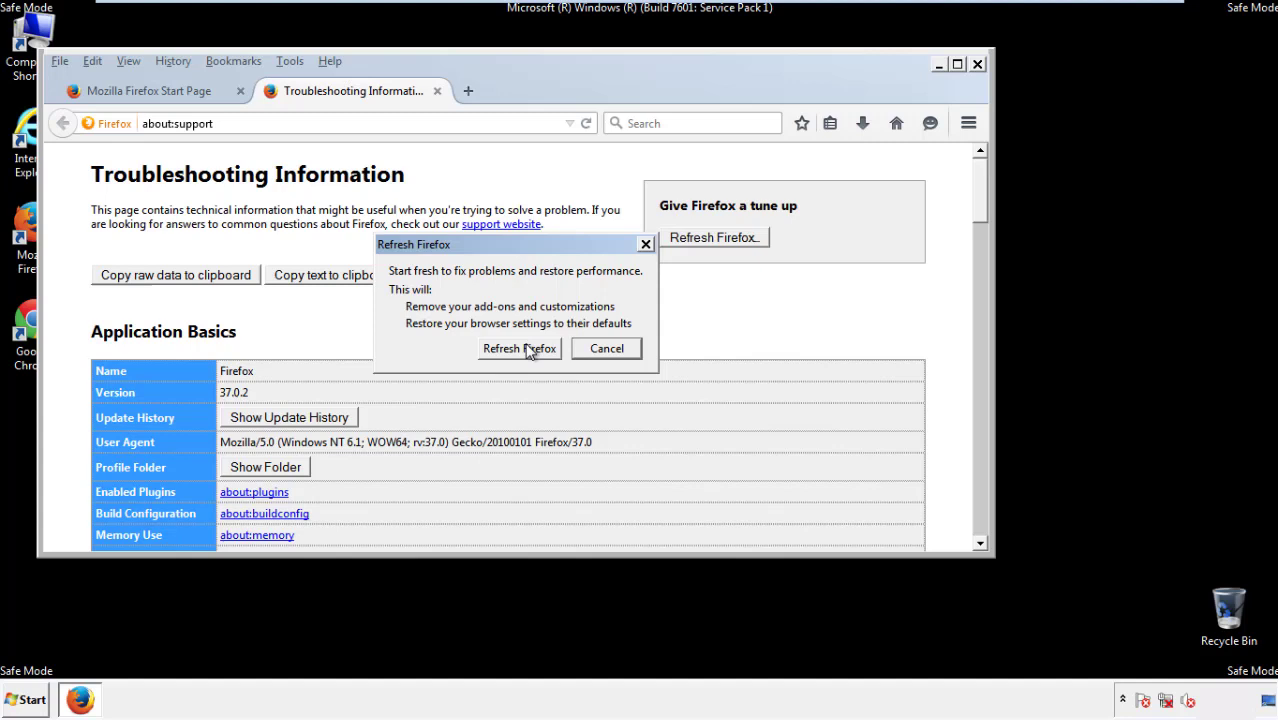
left_click(520, 348)
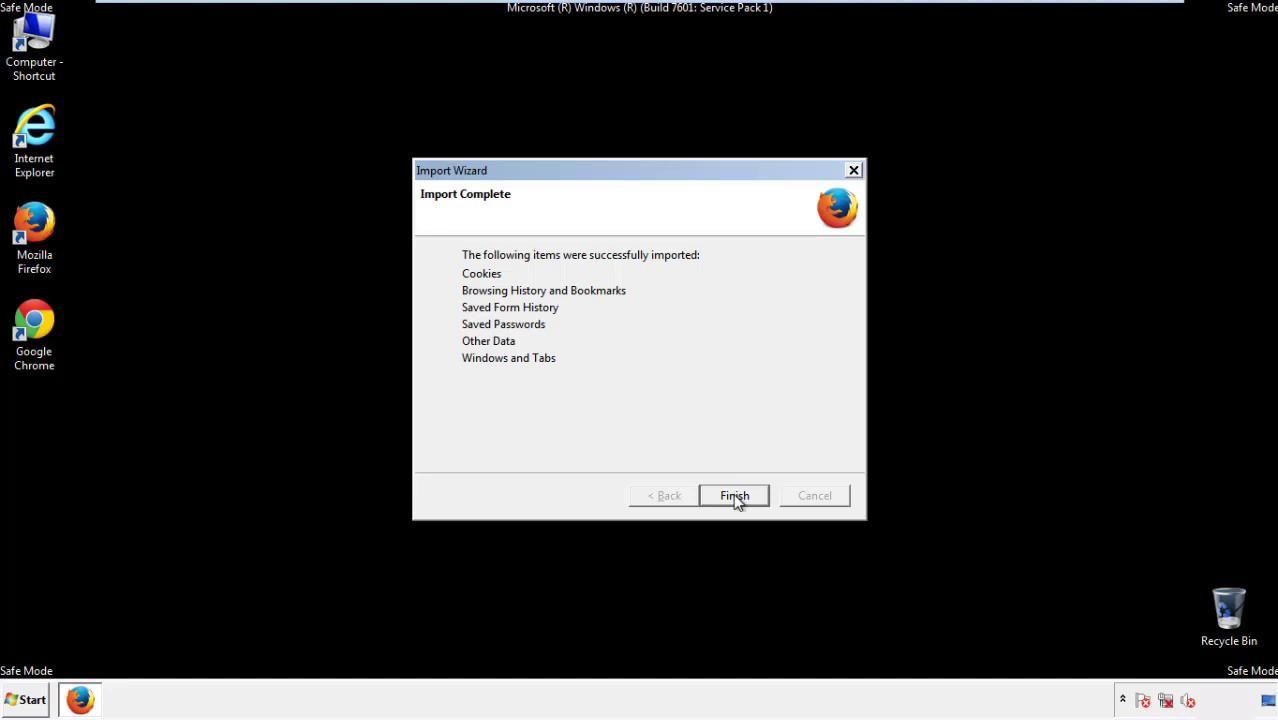
left_click(734, 496)
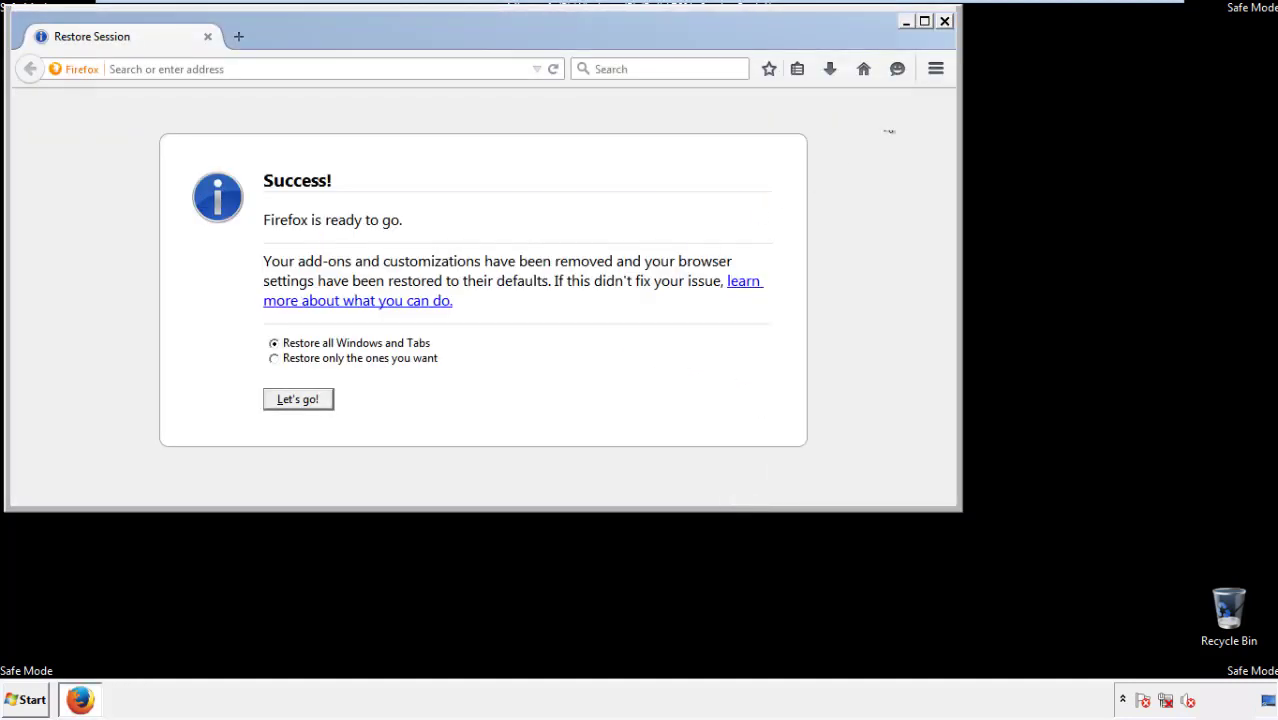
left_click(944, 20)
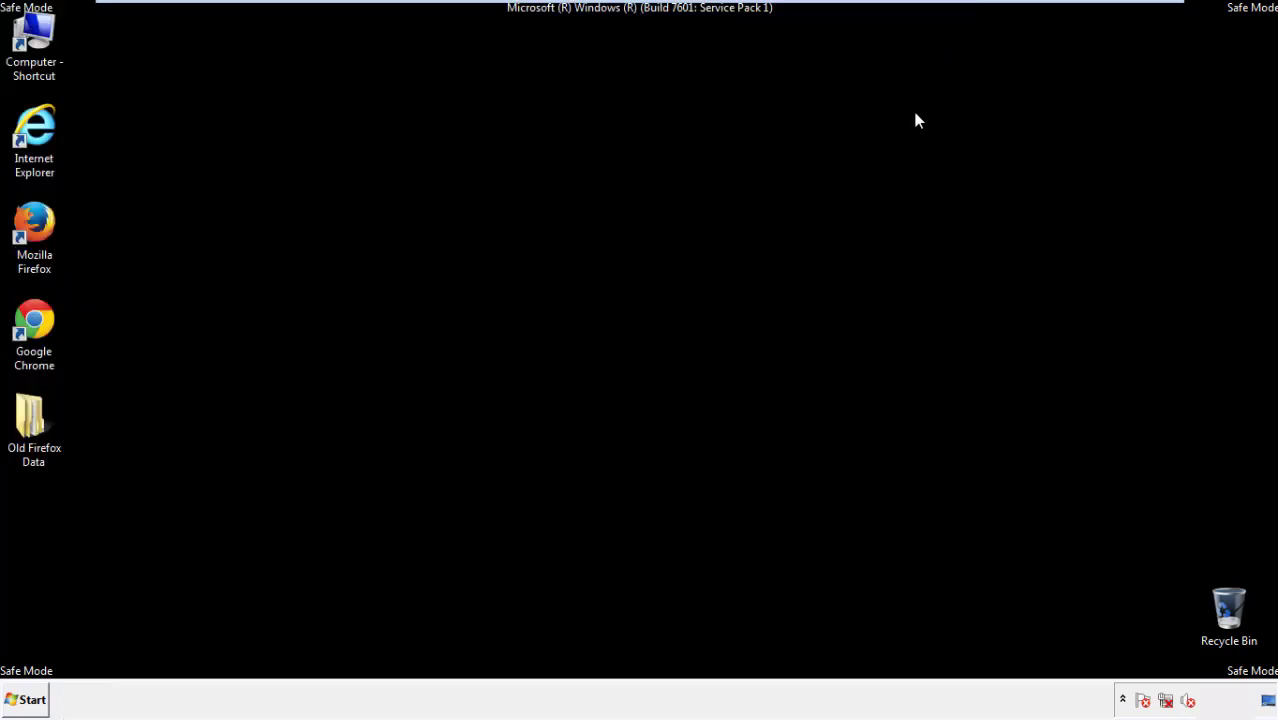
- Launch Google Chrome from its desktop shortcut
left_click(34, 330)
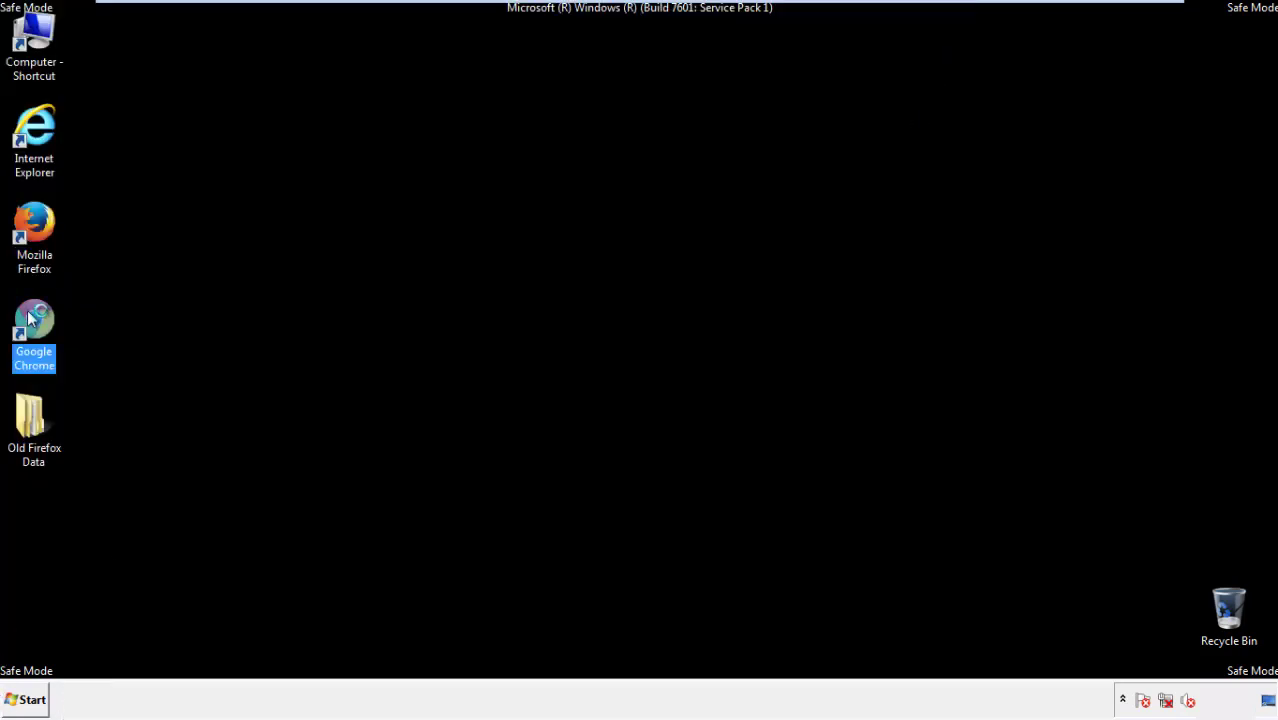
double_click(32, 330)
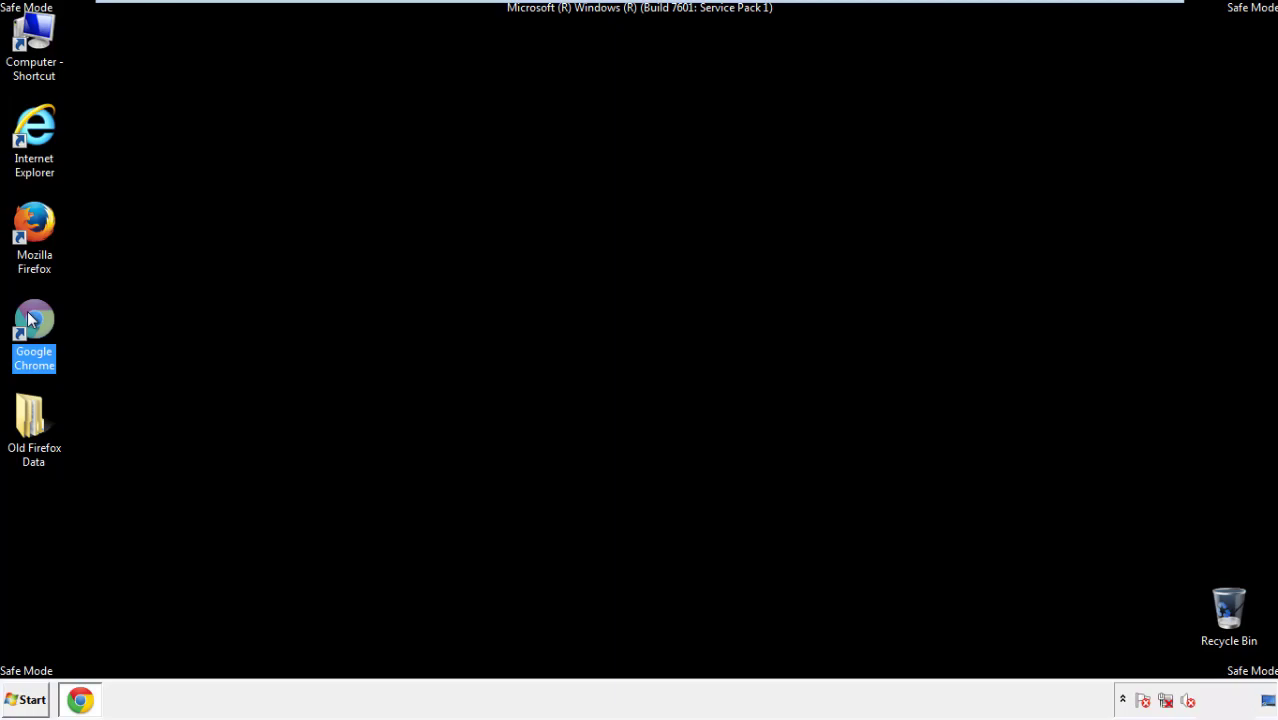
- In Chrome, go to Settings and then the History page
double_click(34, 332)
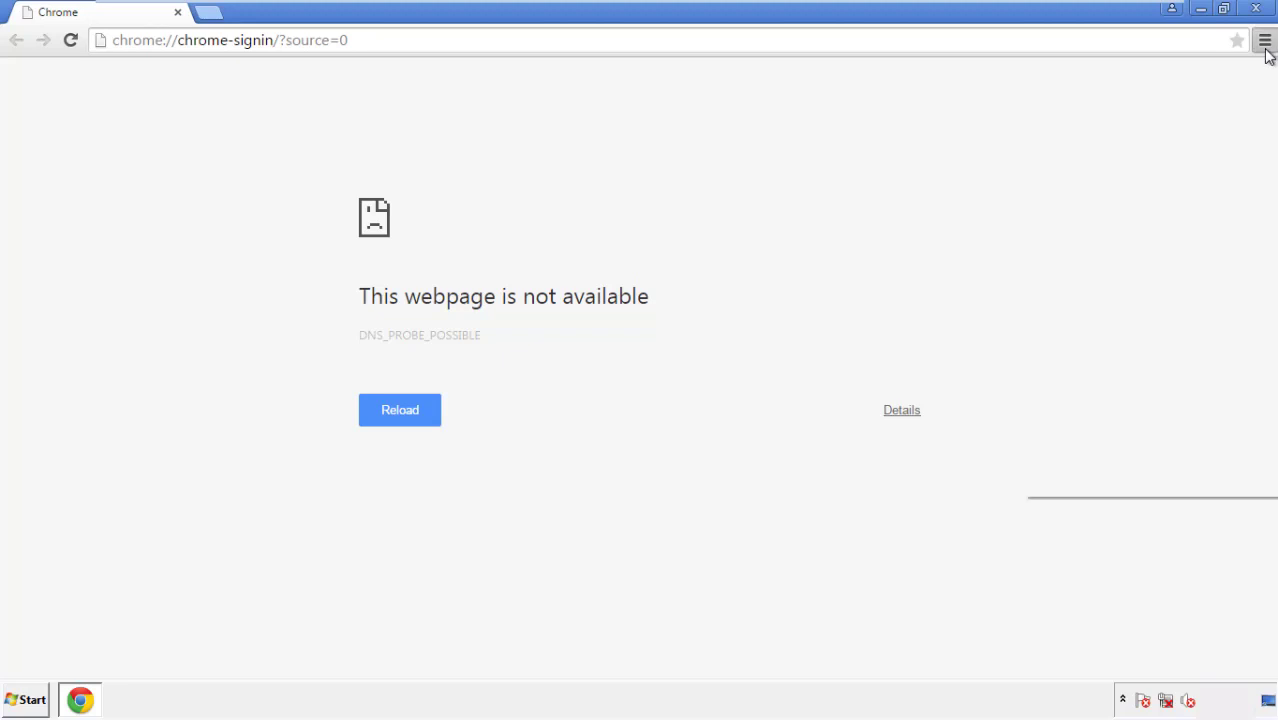
left_click(1264, 40)
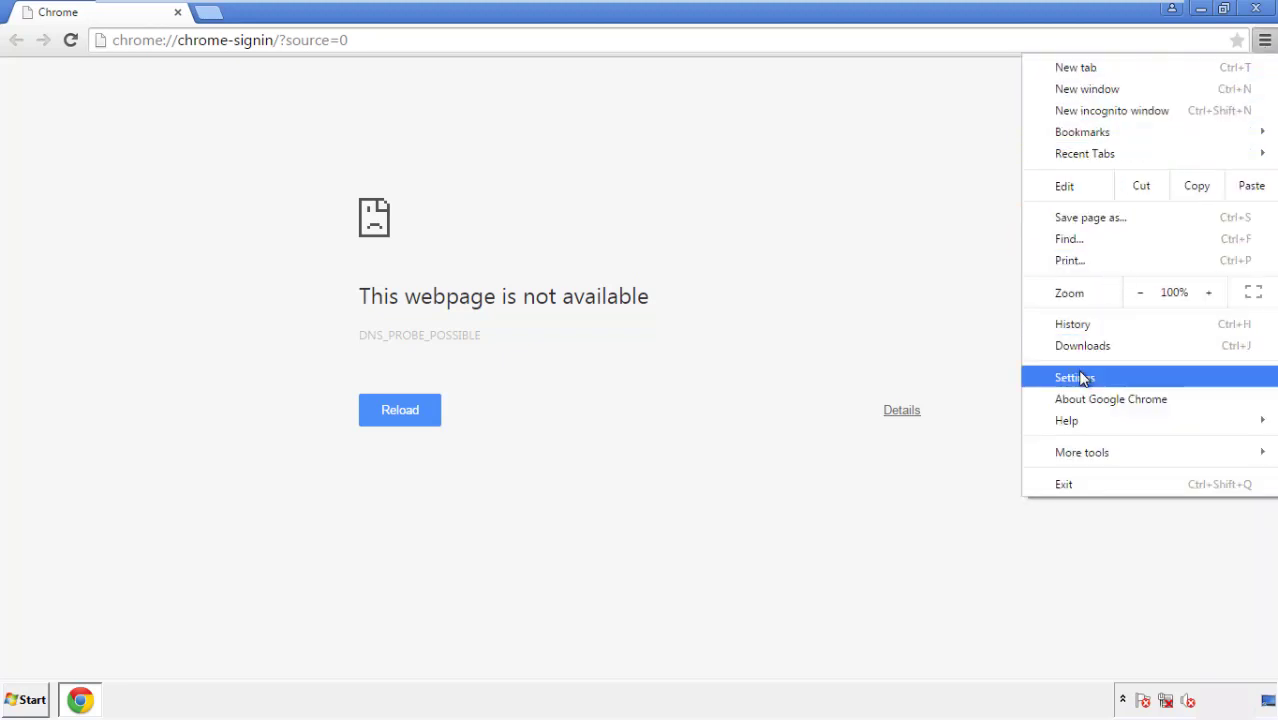
left_click(1076, 376)
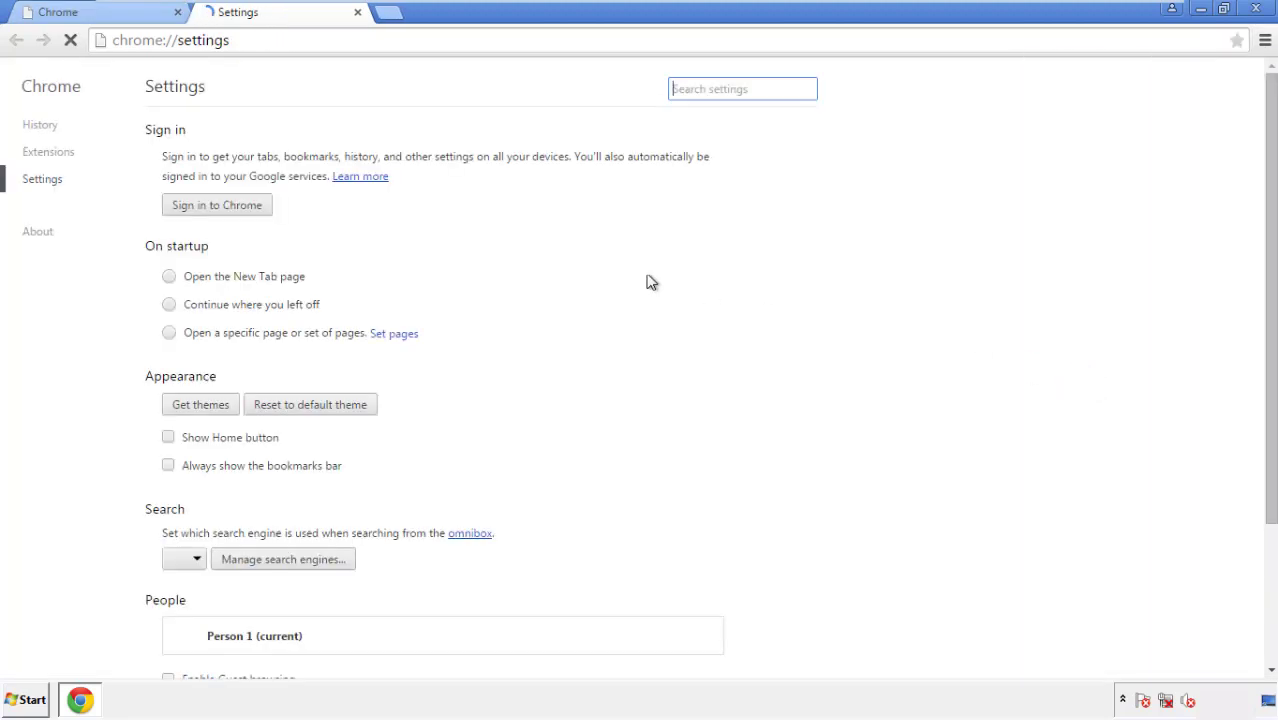
left_click(40, 124)
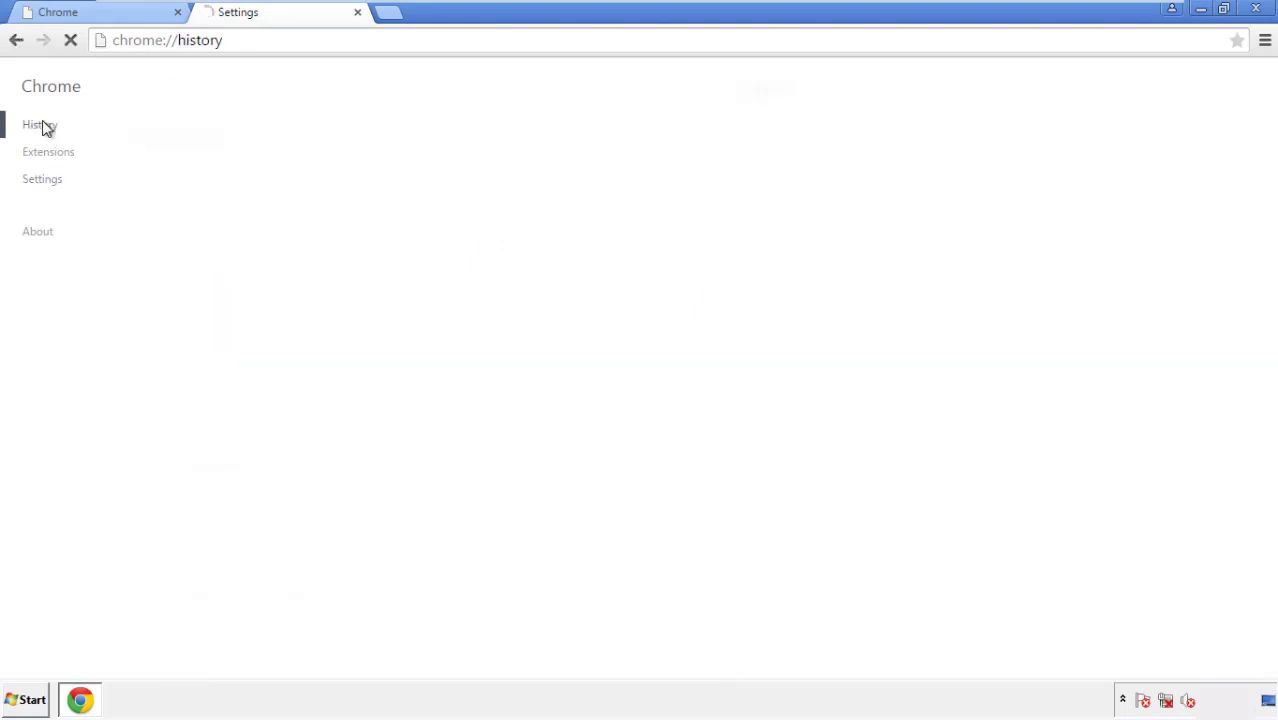
- Clear Chrome browsing data from the beginning of time, adding hosted app data and content licenses
left_click(40, 124)
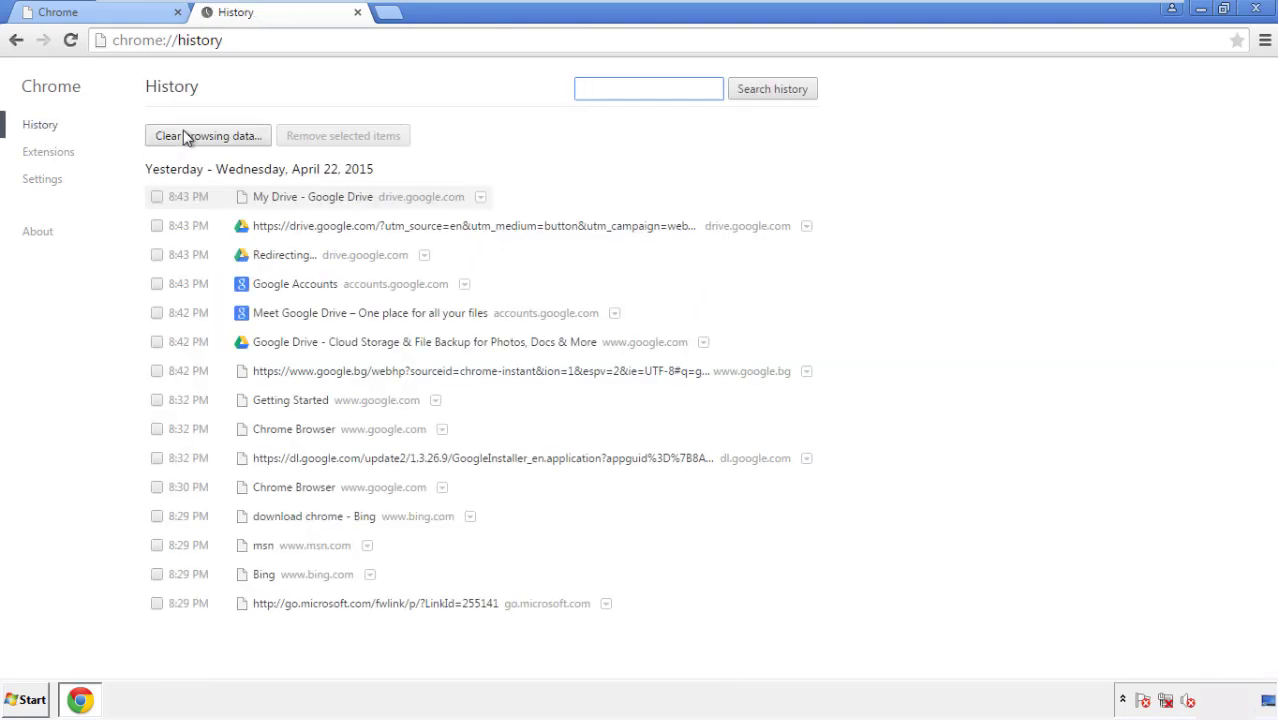
left_click(208, 136)
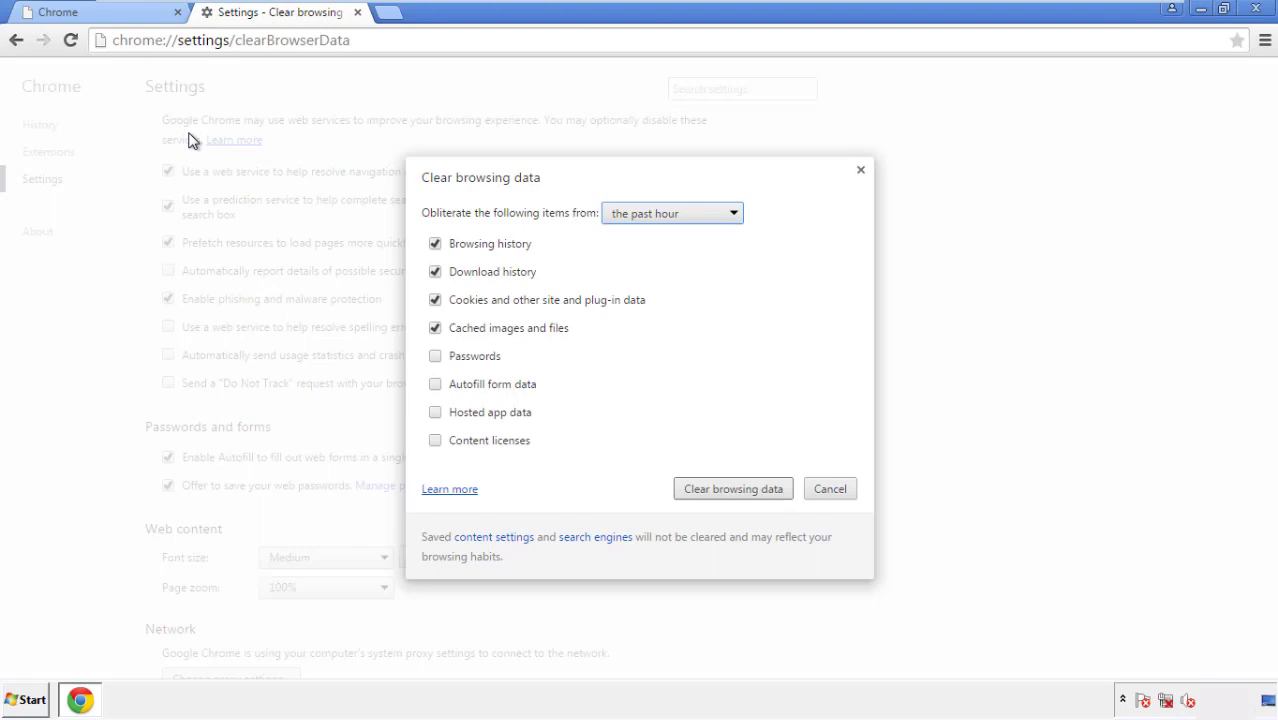
mouse_move(644, 212)
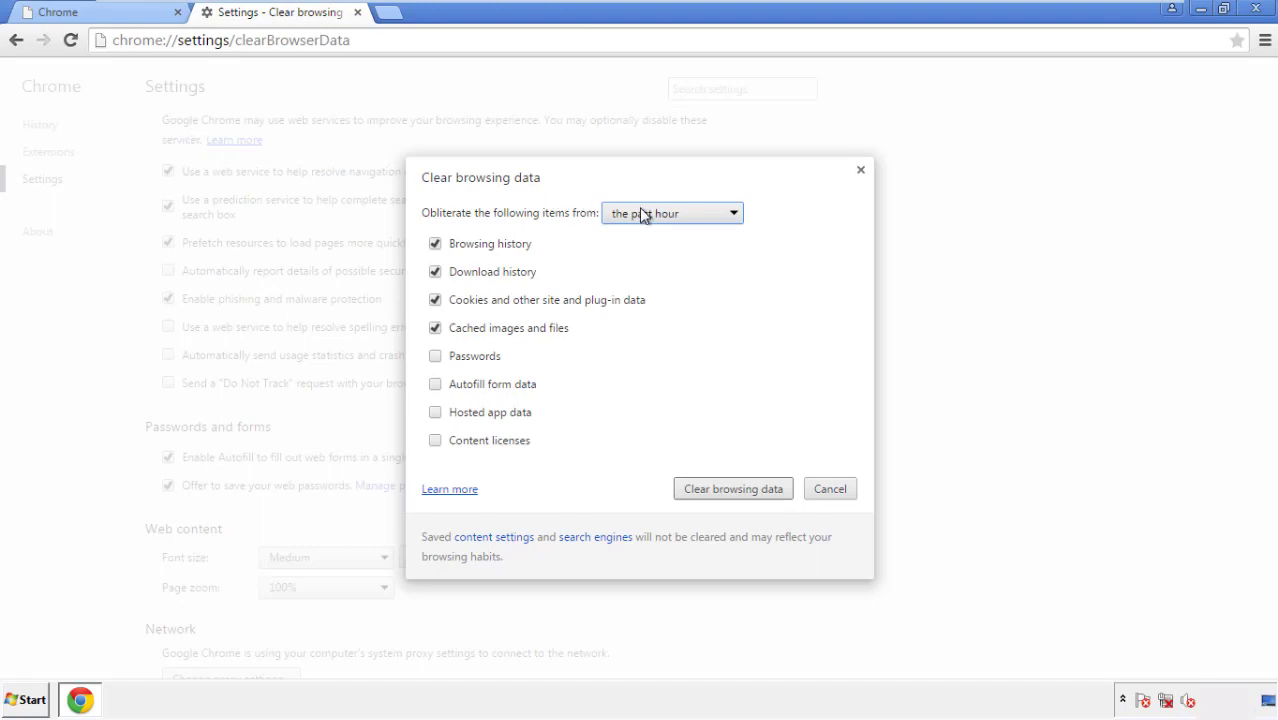
left_click(672, 212)
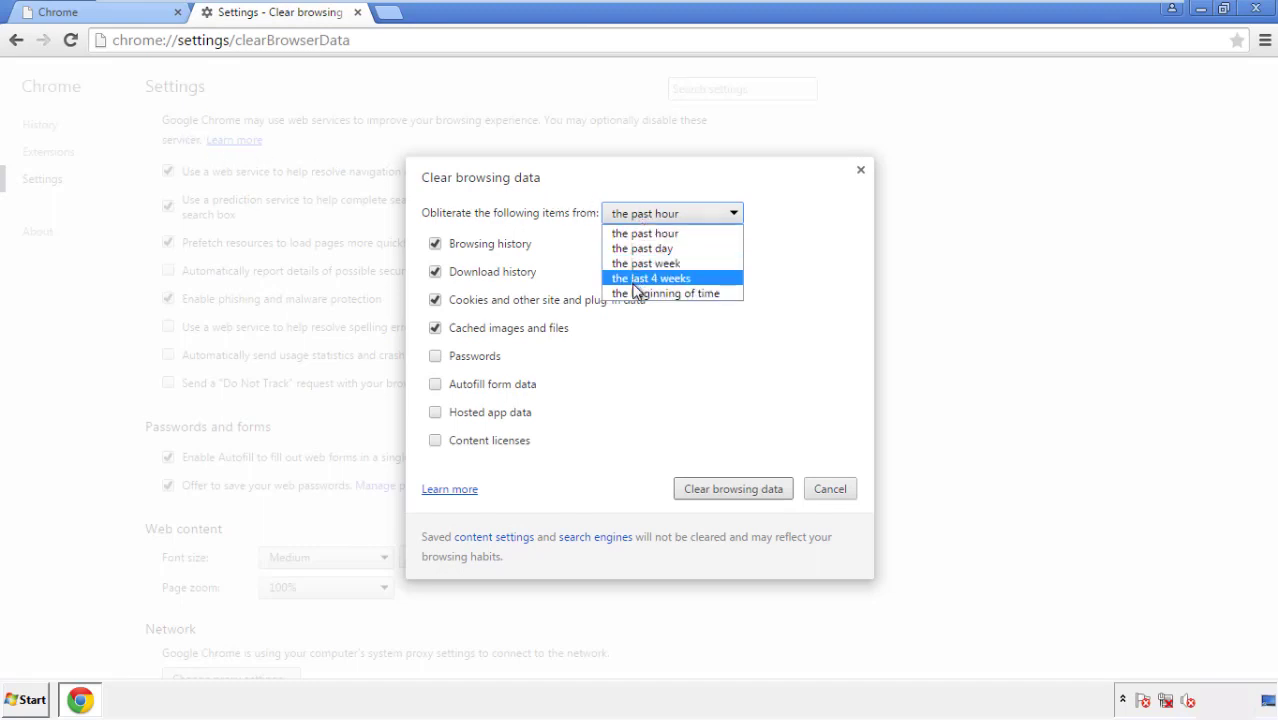
mouse_move(650, 232)
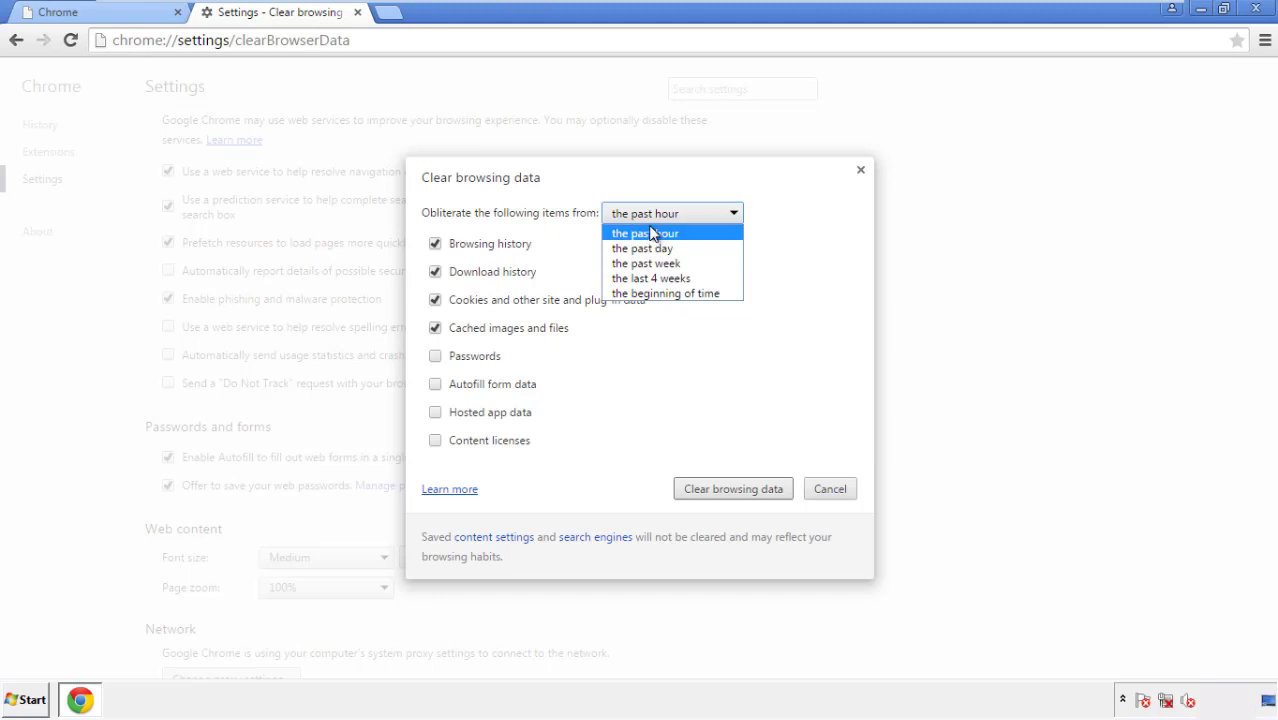
mouse_move(668, 292)
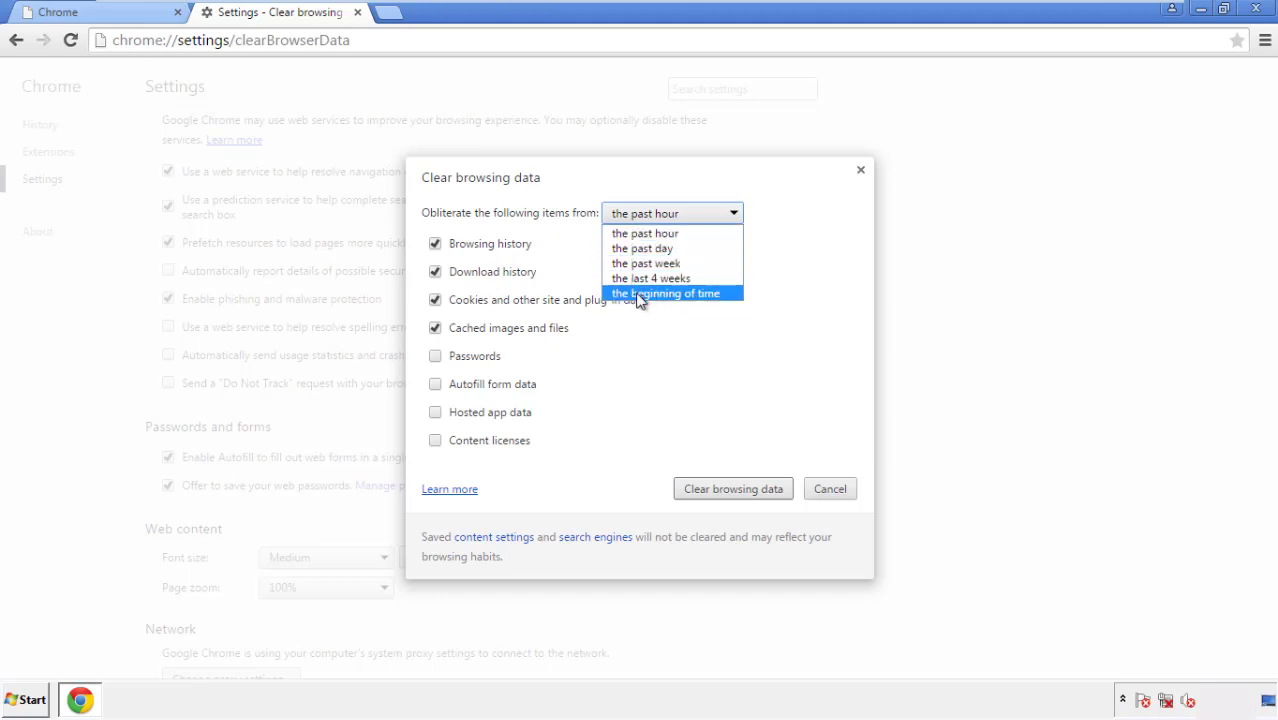
left_click(668, 292)
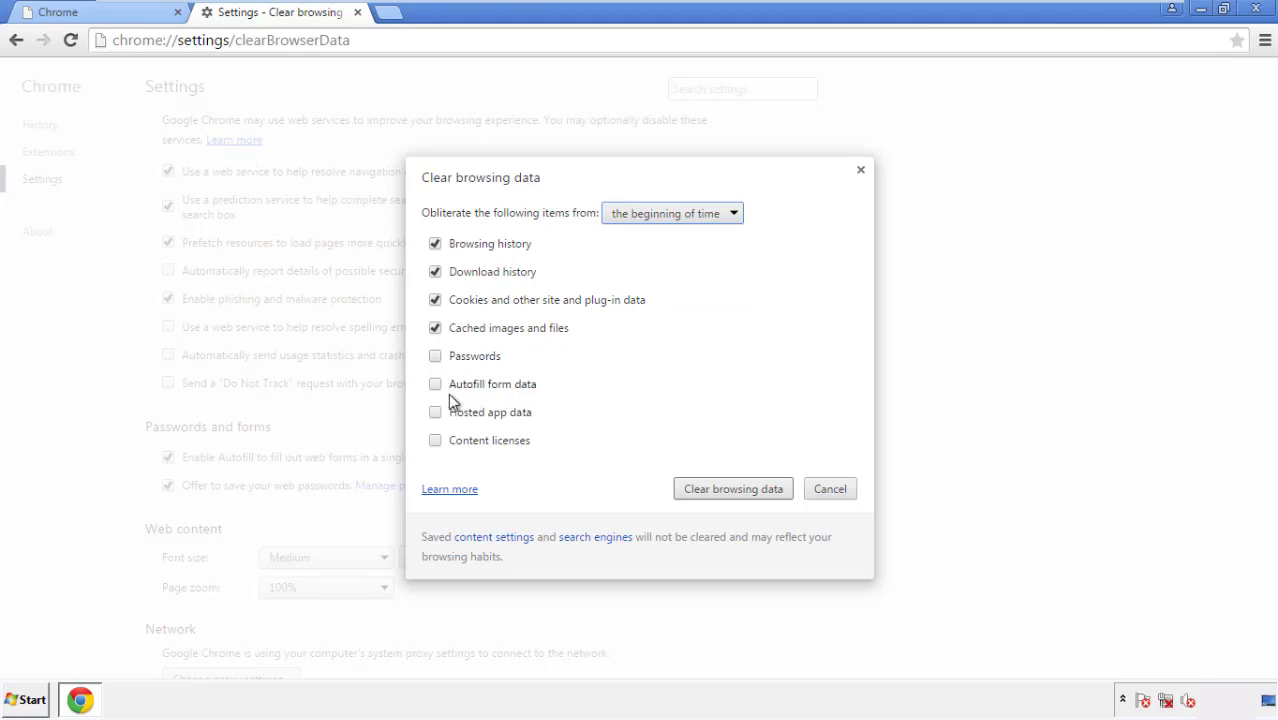
left_click(436, 412)
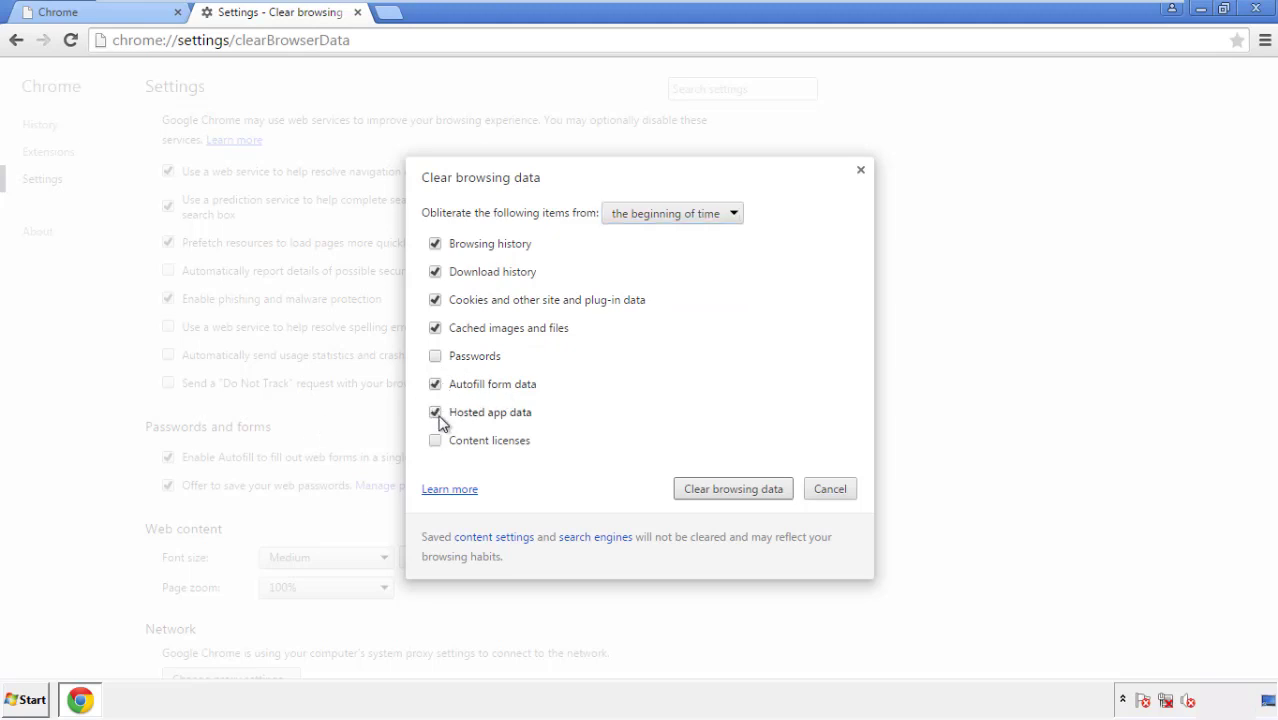
left_click(436, 440)
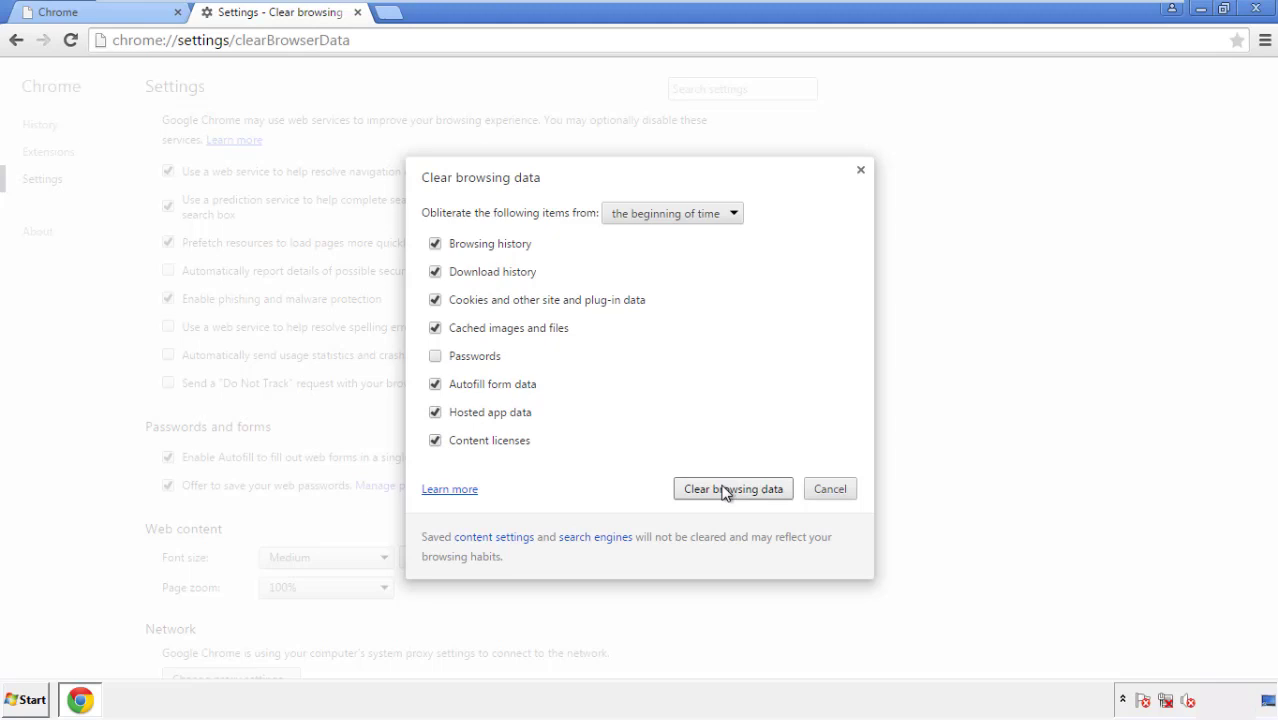
left_click(732, 488)
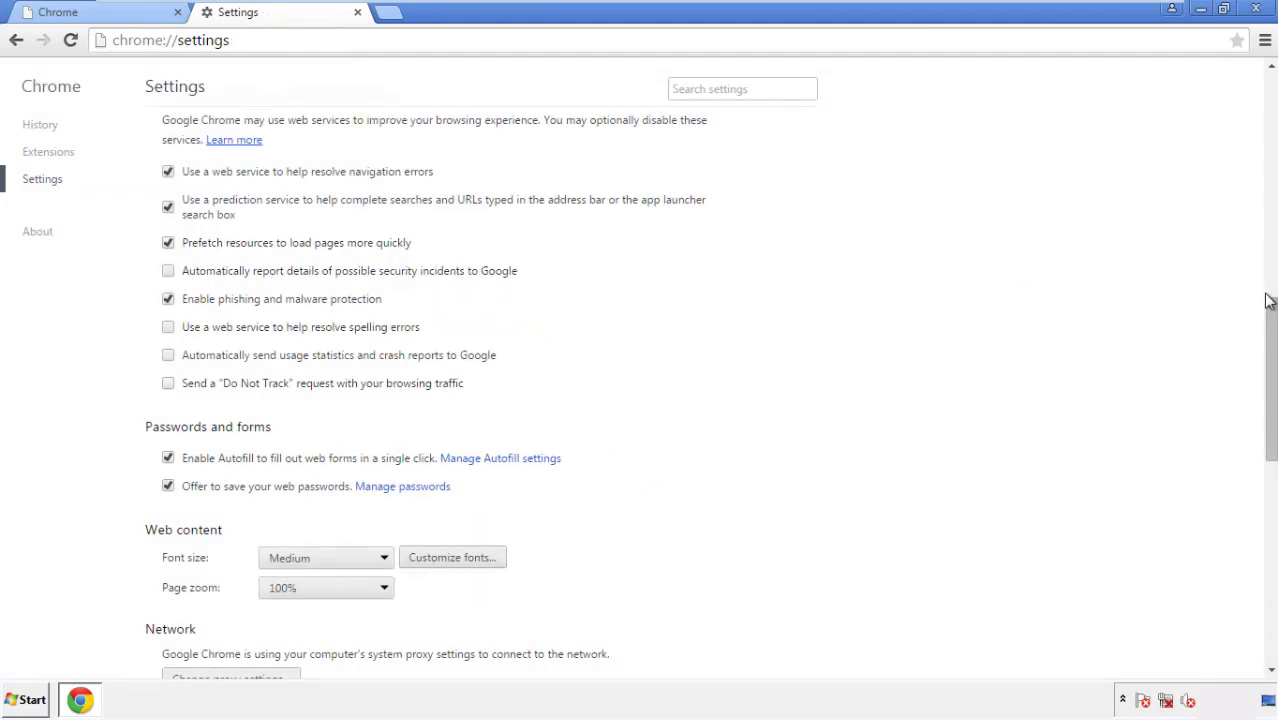
- Reset Chrome settings to their original defaults and close the browser
scroll("down", 3)
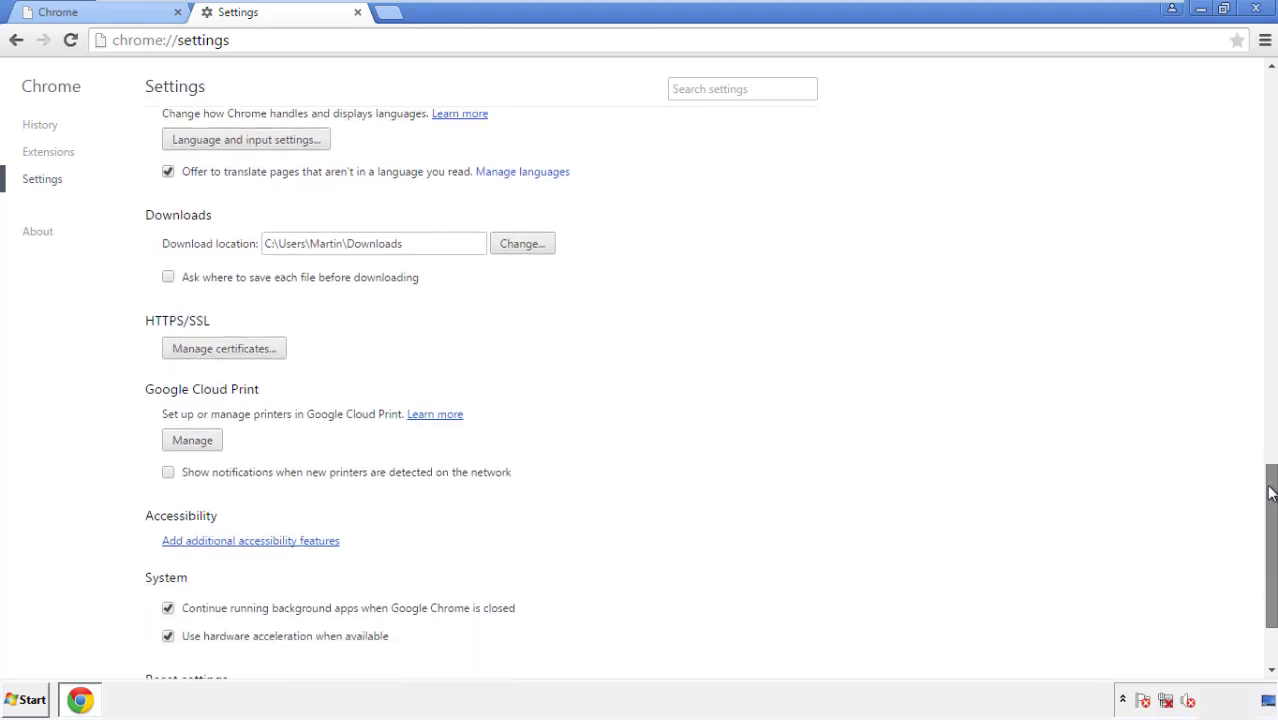
scroll("down", 3)
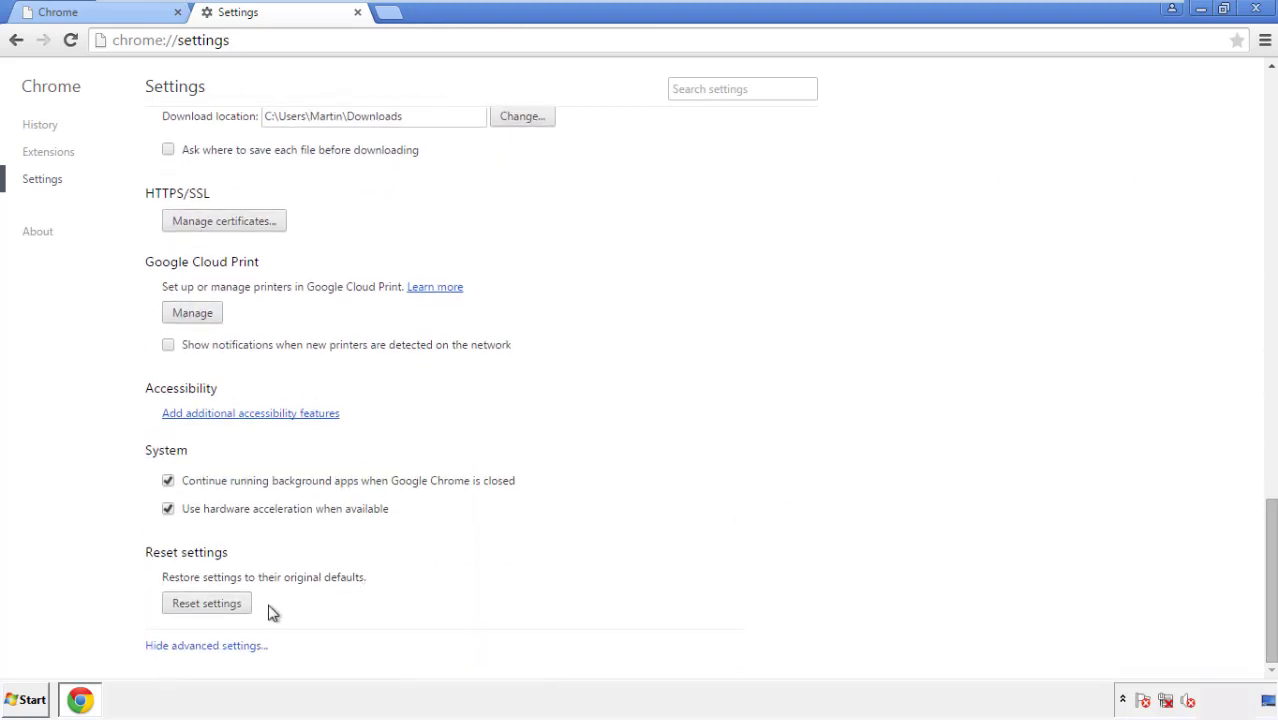
left_click(206, 604)
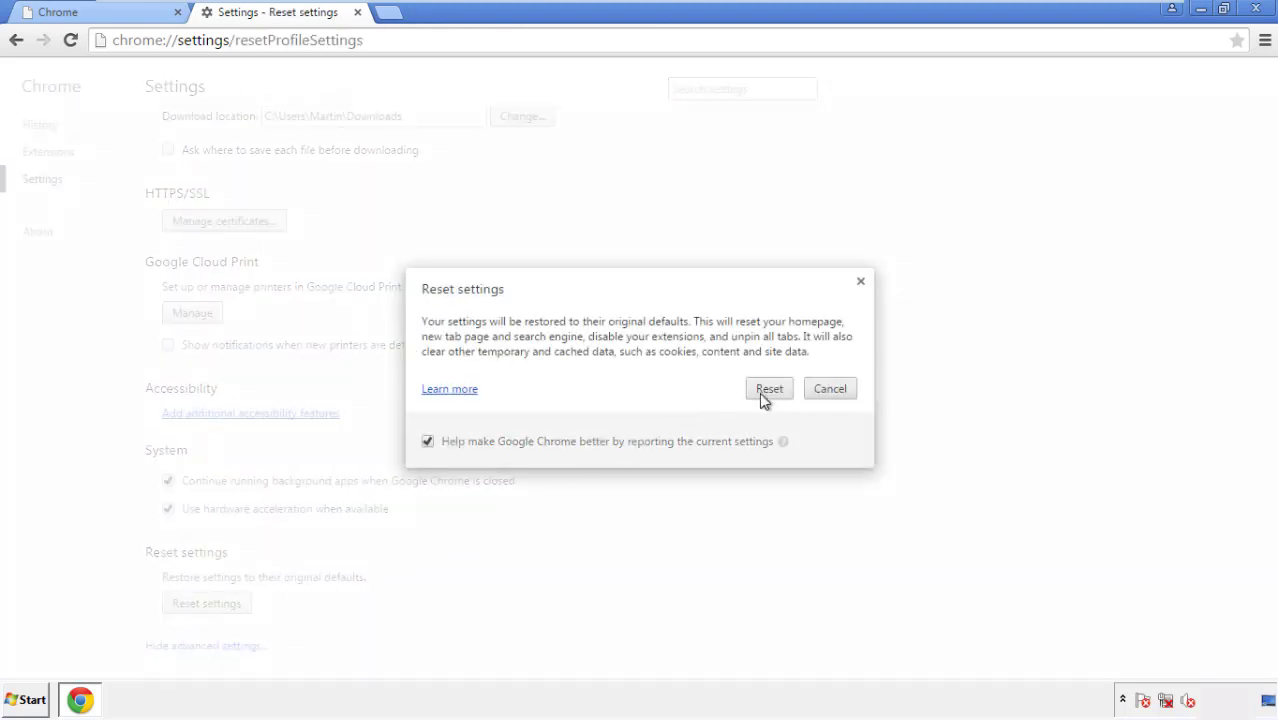
left_click(768, 388)
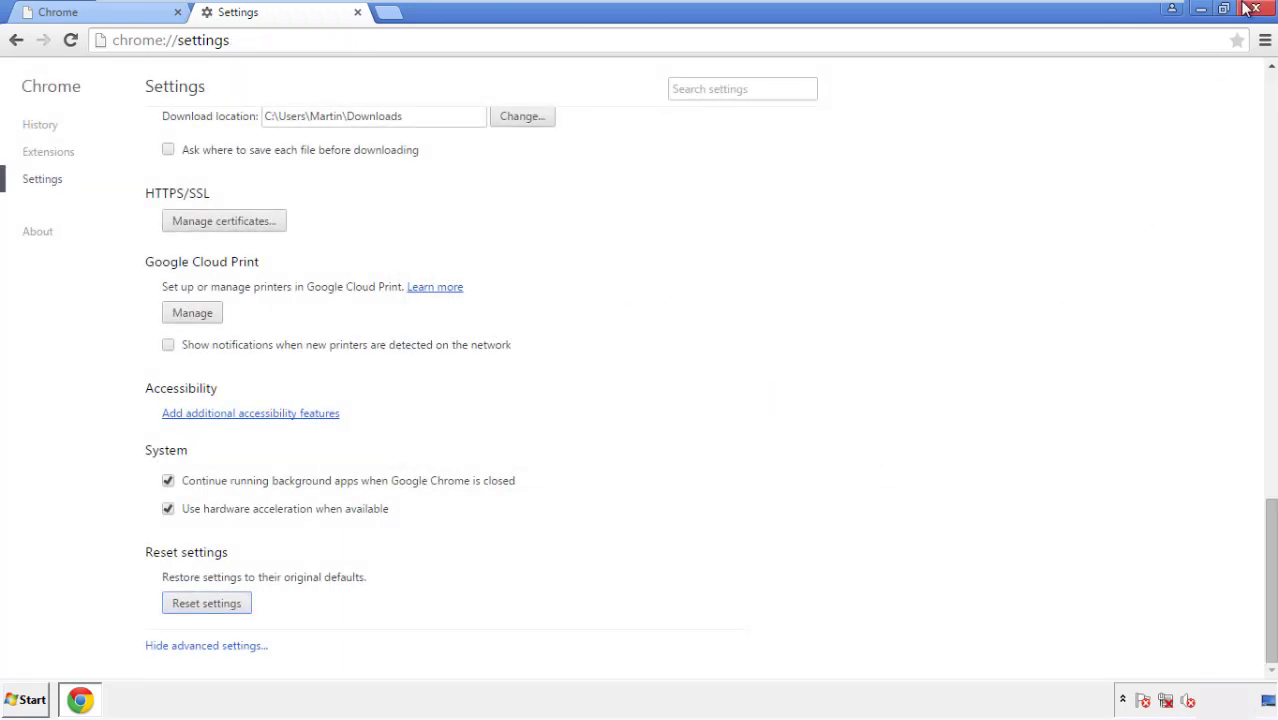
left_click(1256, 8)
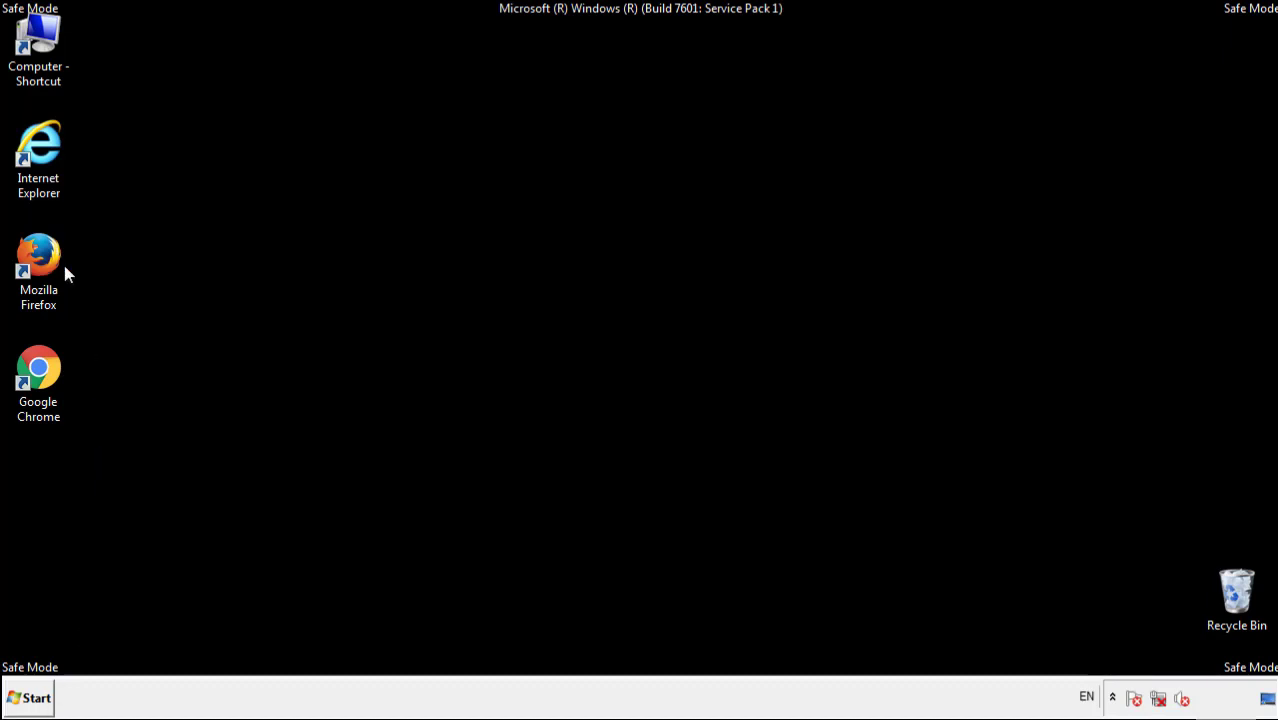
- In Firefox's Add-ons Manager, remove the Search Mine extension
double_click(38, 252)
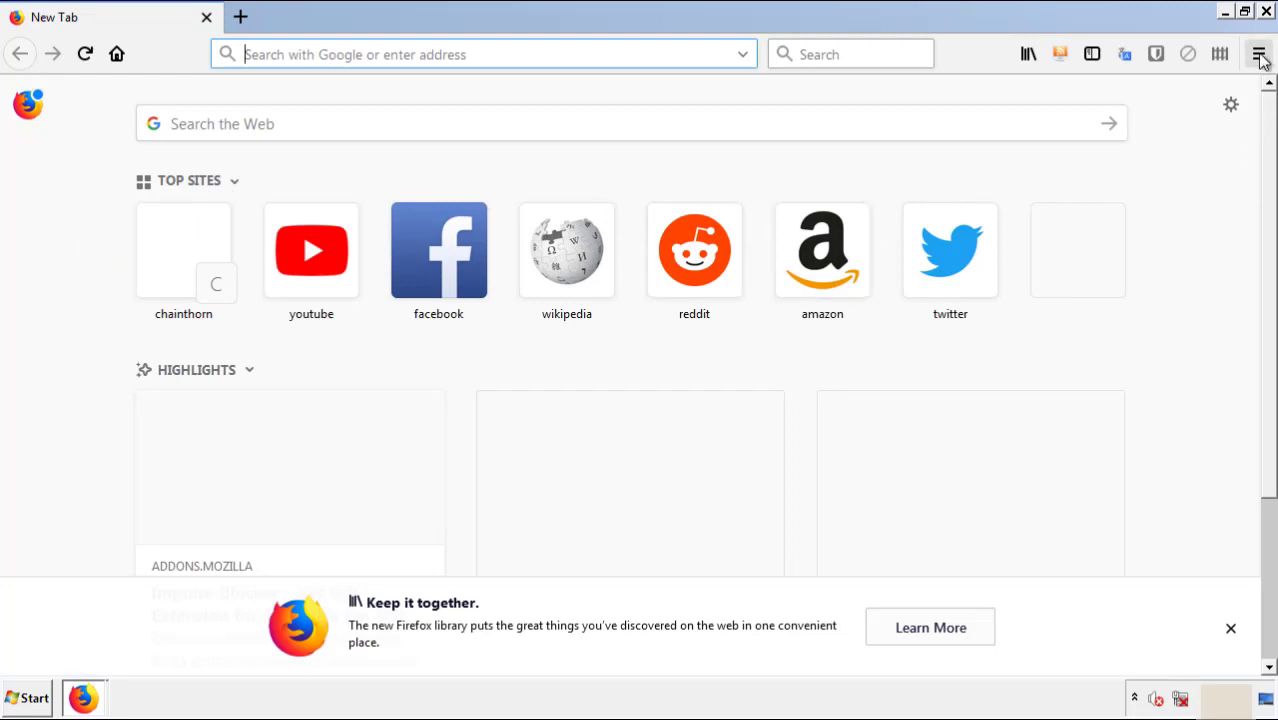
left_click(1260, 54)
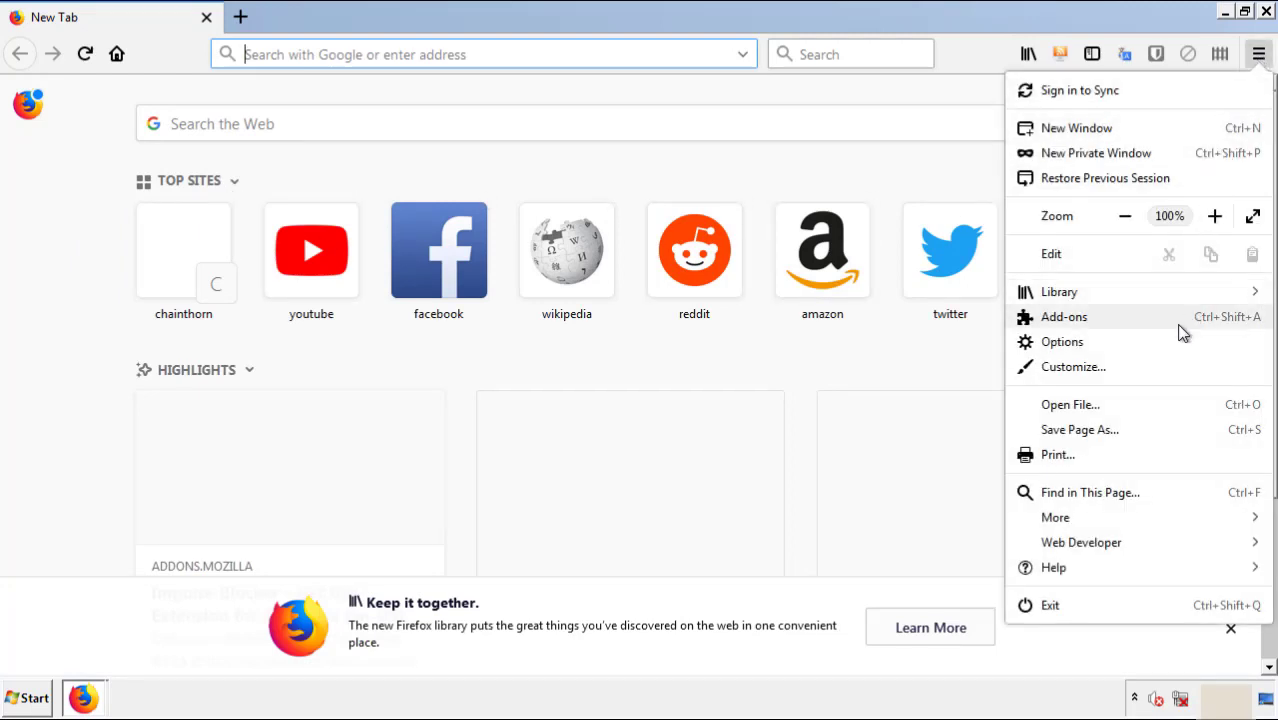
left_click(1064, 316)
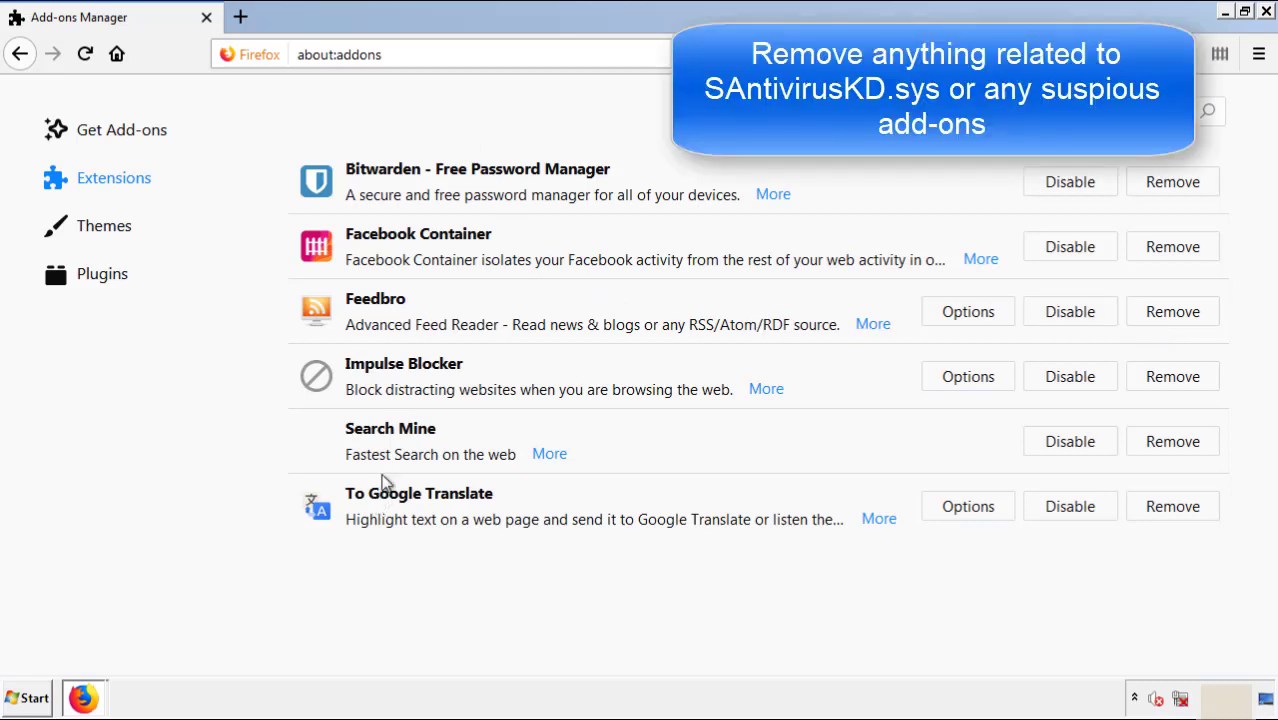
mouse_move(1172, 442)
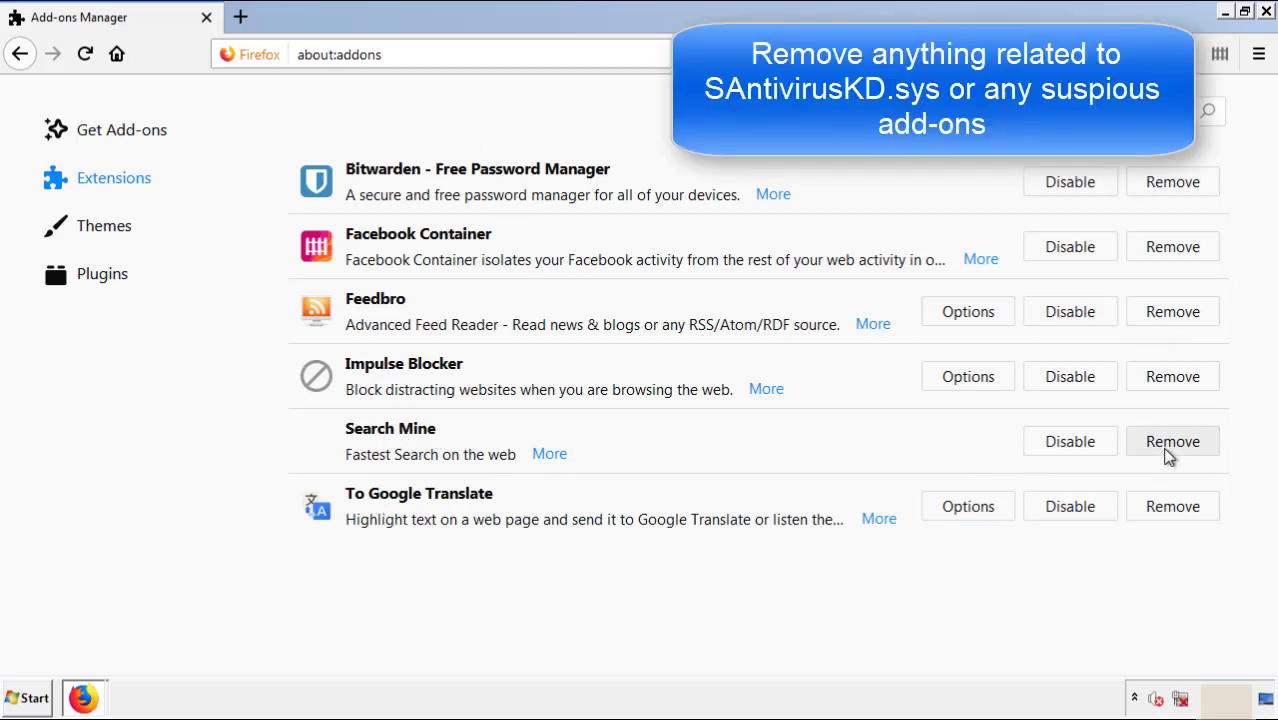
left_click(1172, 442)
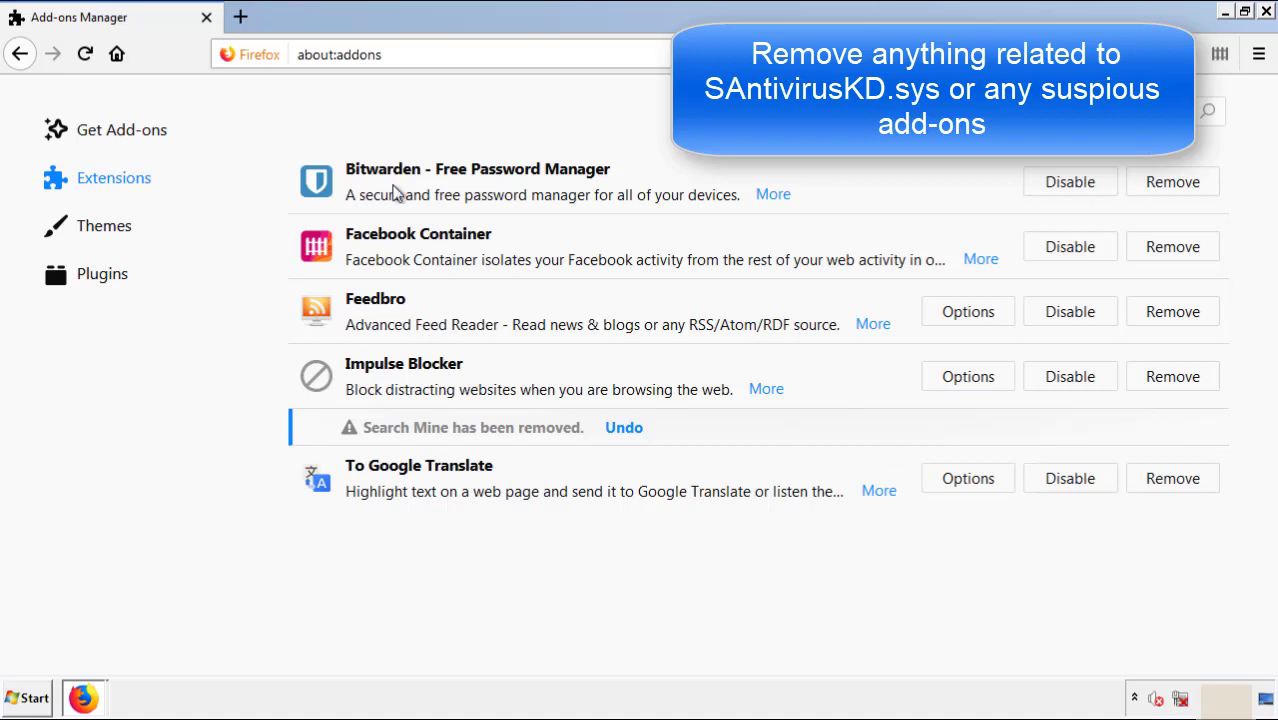
mouse_move(1208, 56)
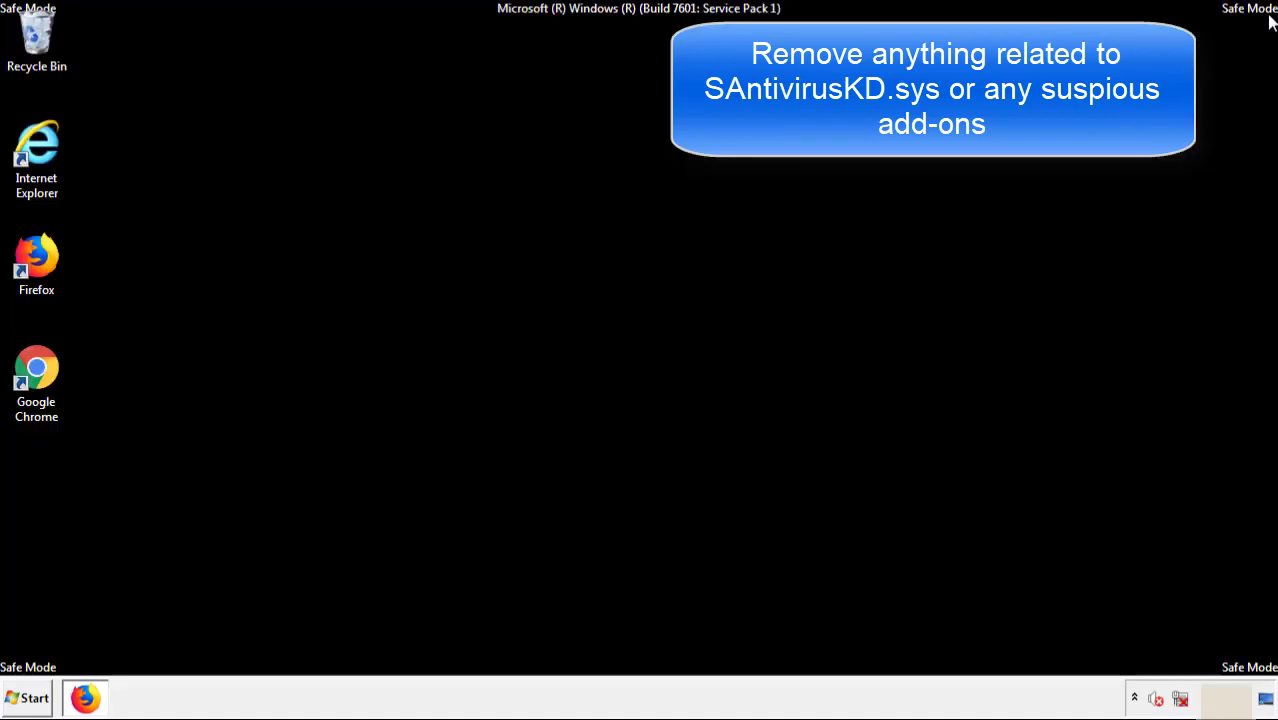
mouse_move(36, 376)
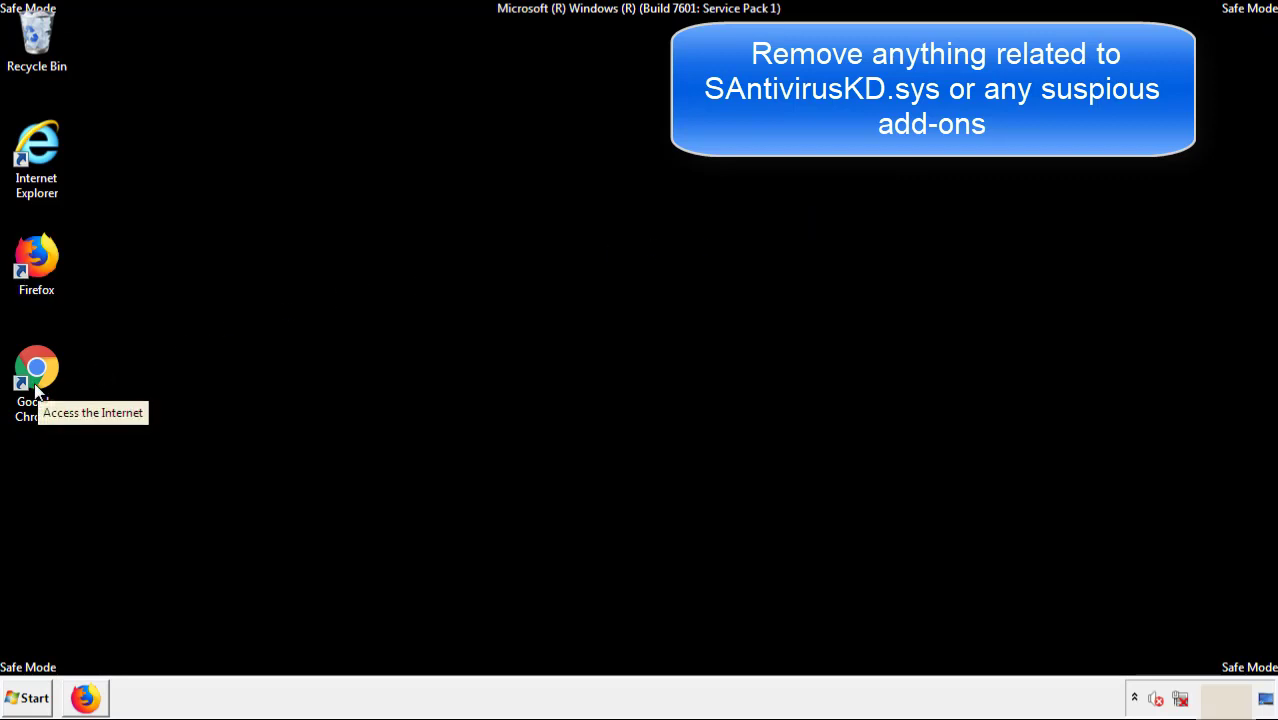
- Remove the Search Mine extension from Google Chrome's installed extensions
double_click(36, 376)
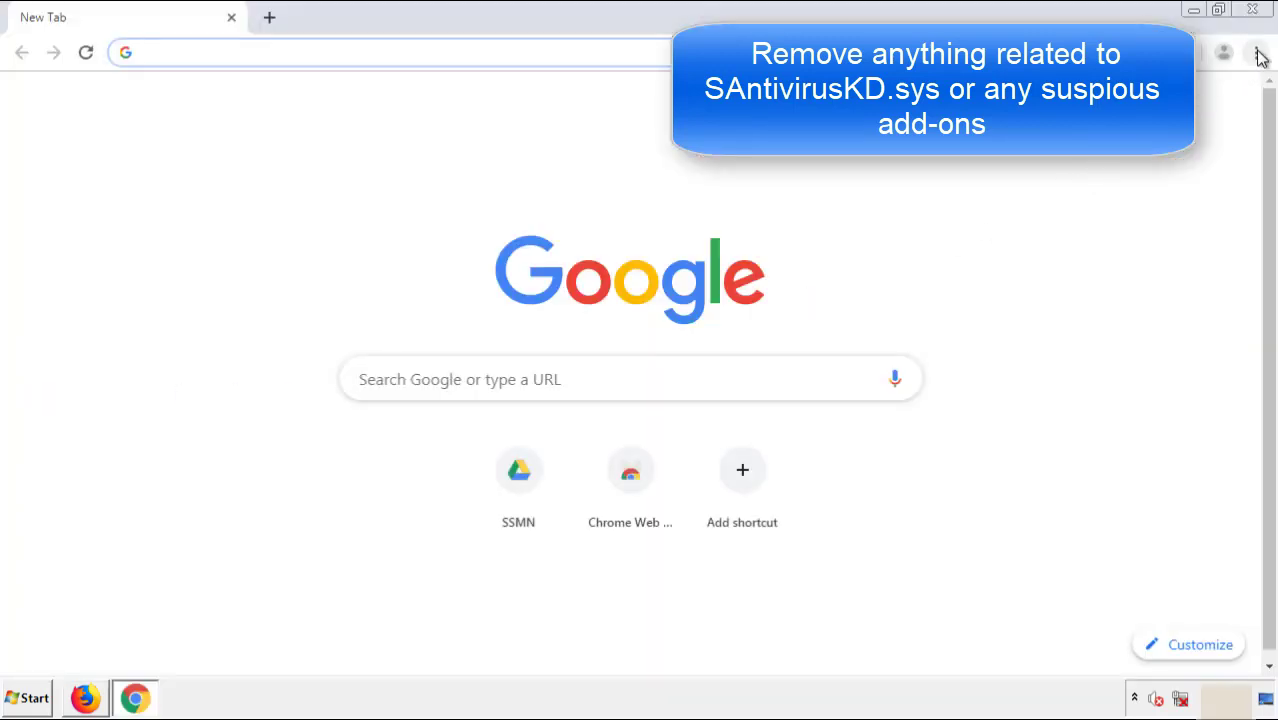
left_click(1256, 52)
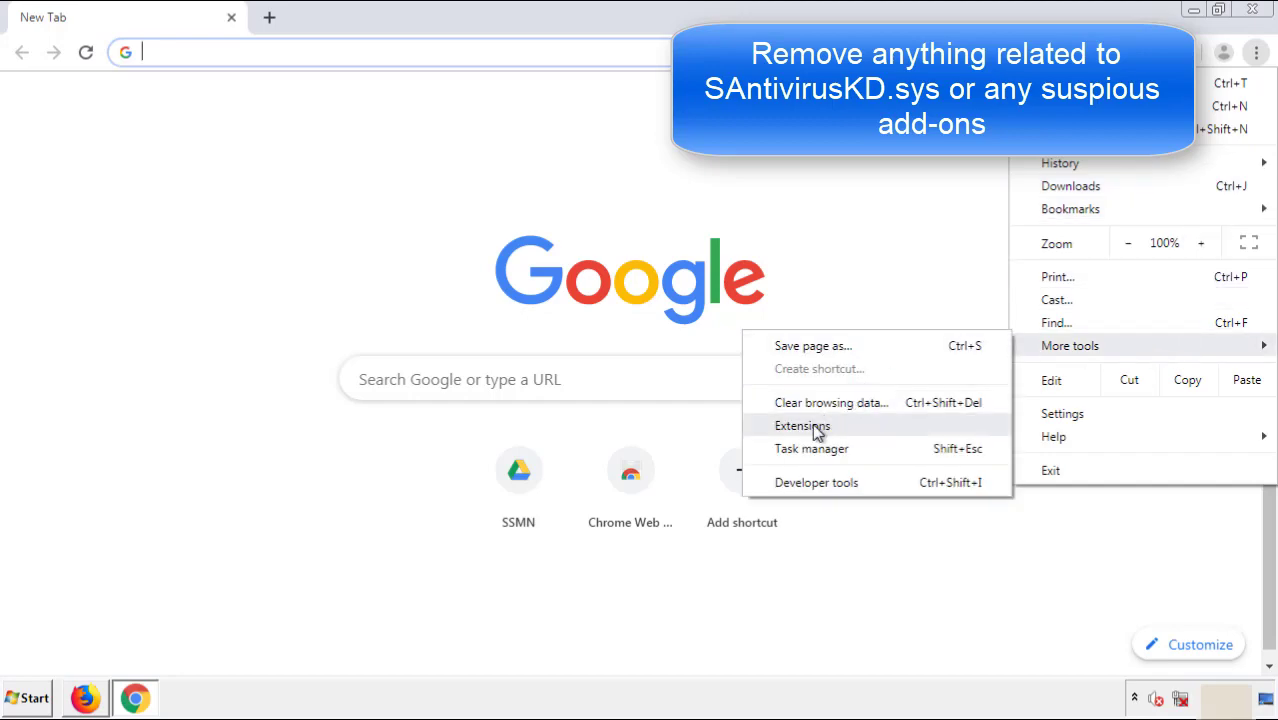
left_click(804, 424)
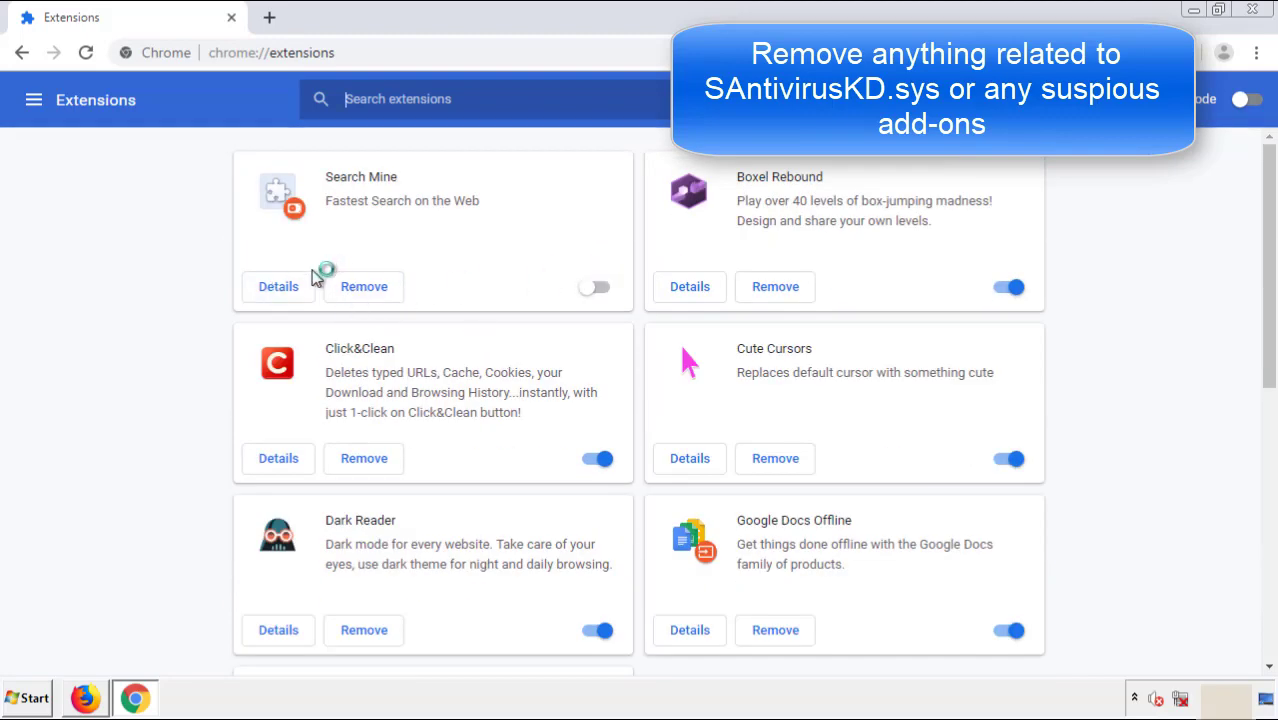
left_click(364, 286)
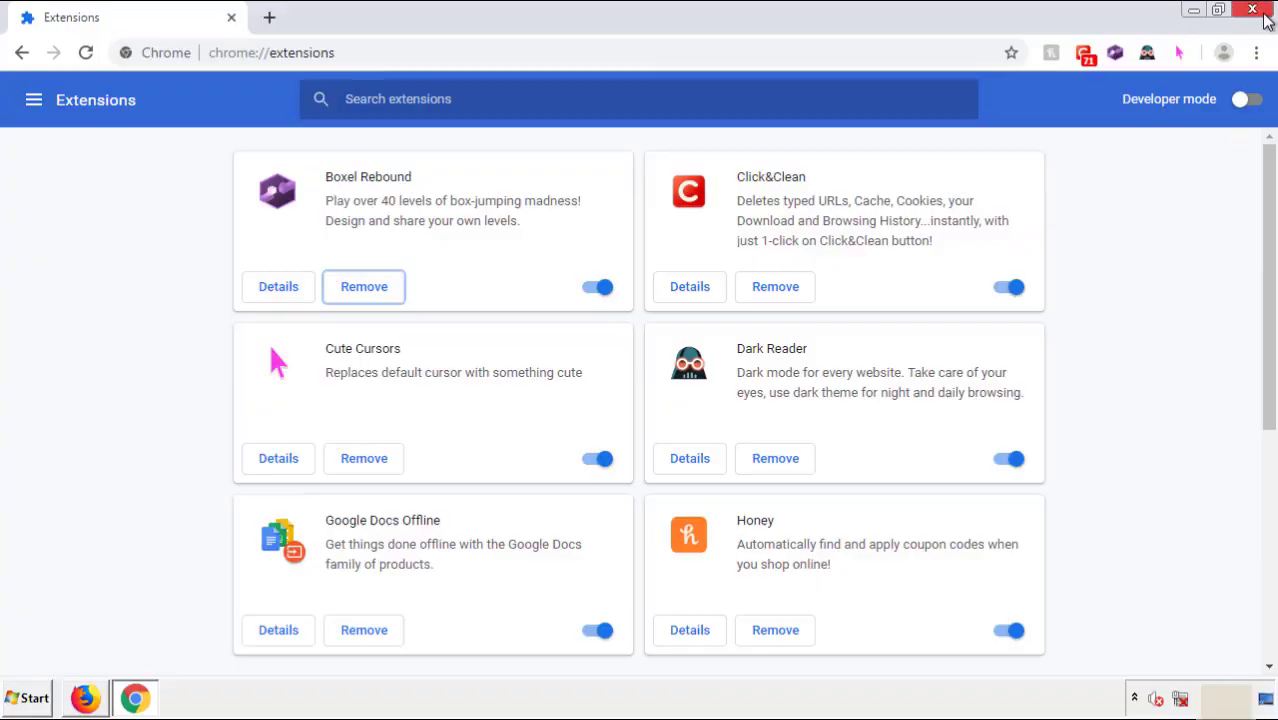
- Close Chrome and bring up the Windows shutdown and restart options from Start
left_click(1252, 8)
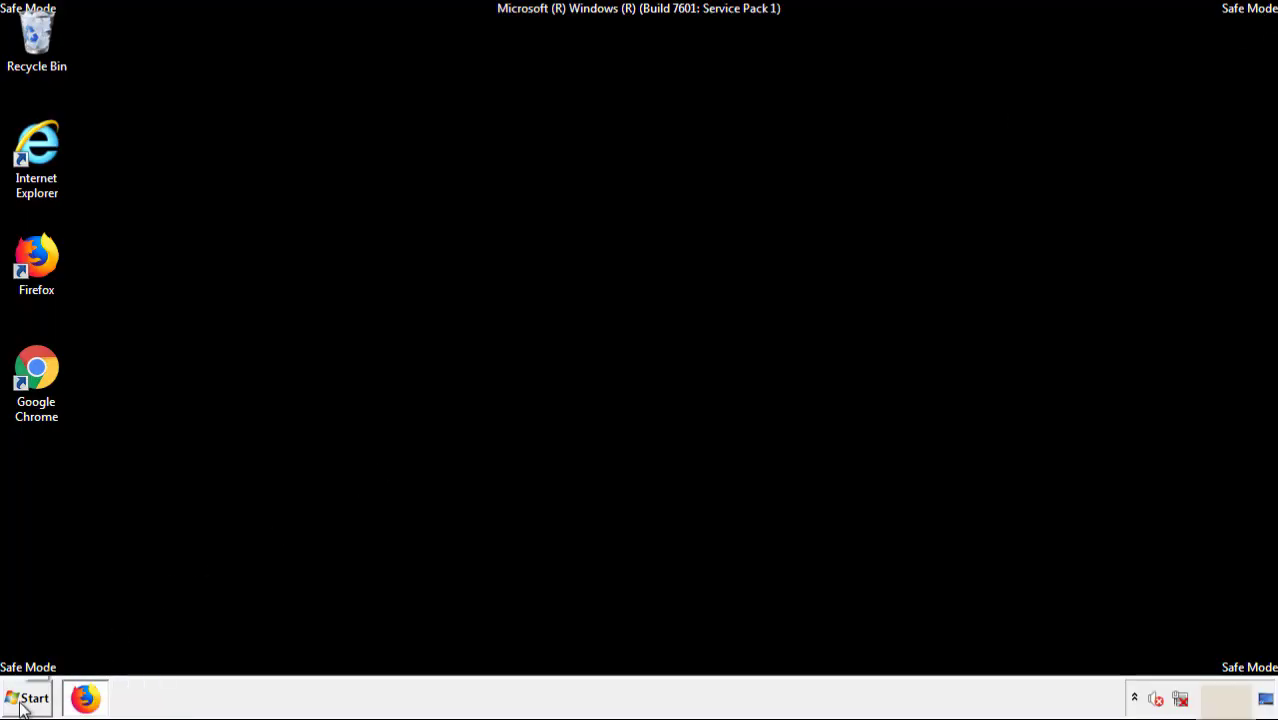
left_click(28, 698)
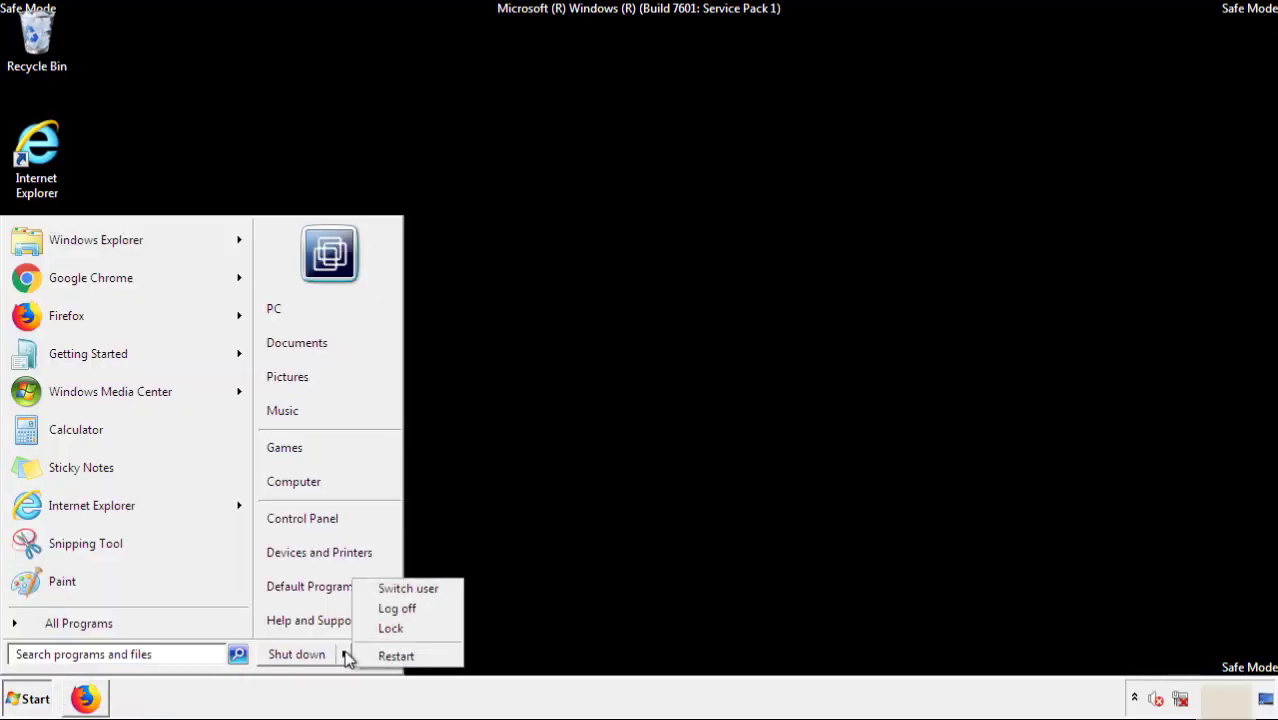